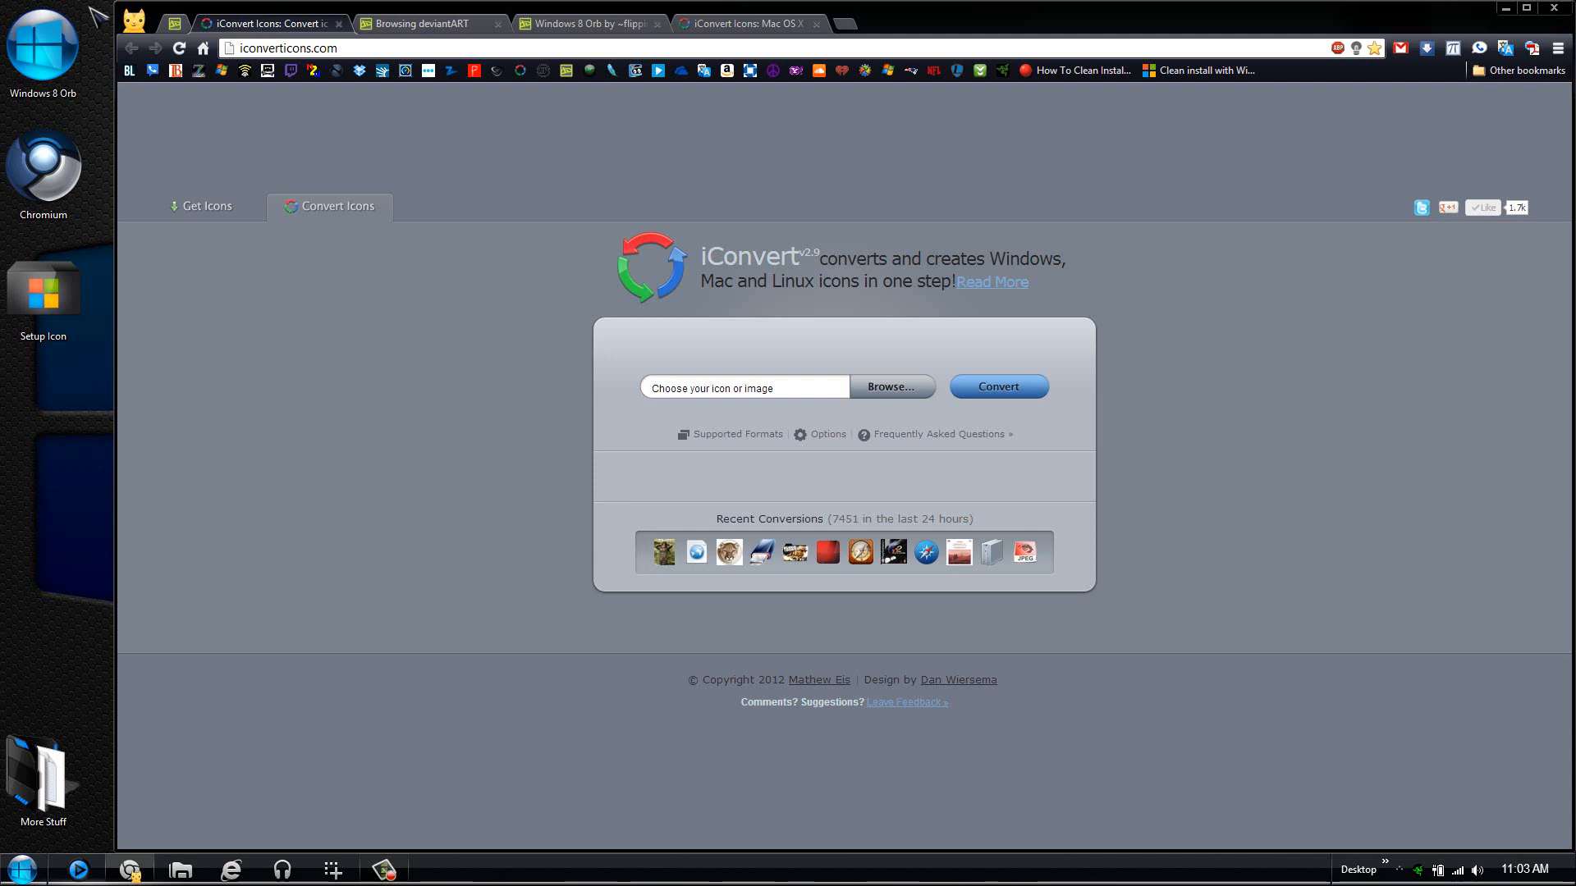
Select the Windows 8 Orb image on the desktop
left_click(42, 46)
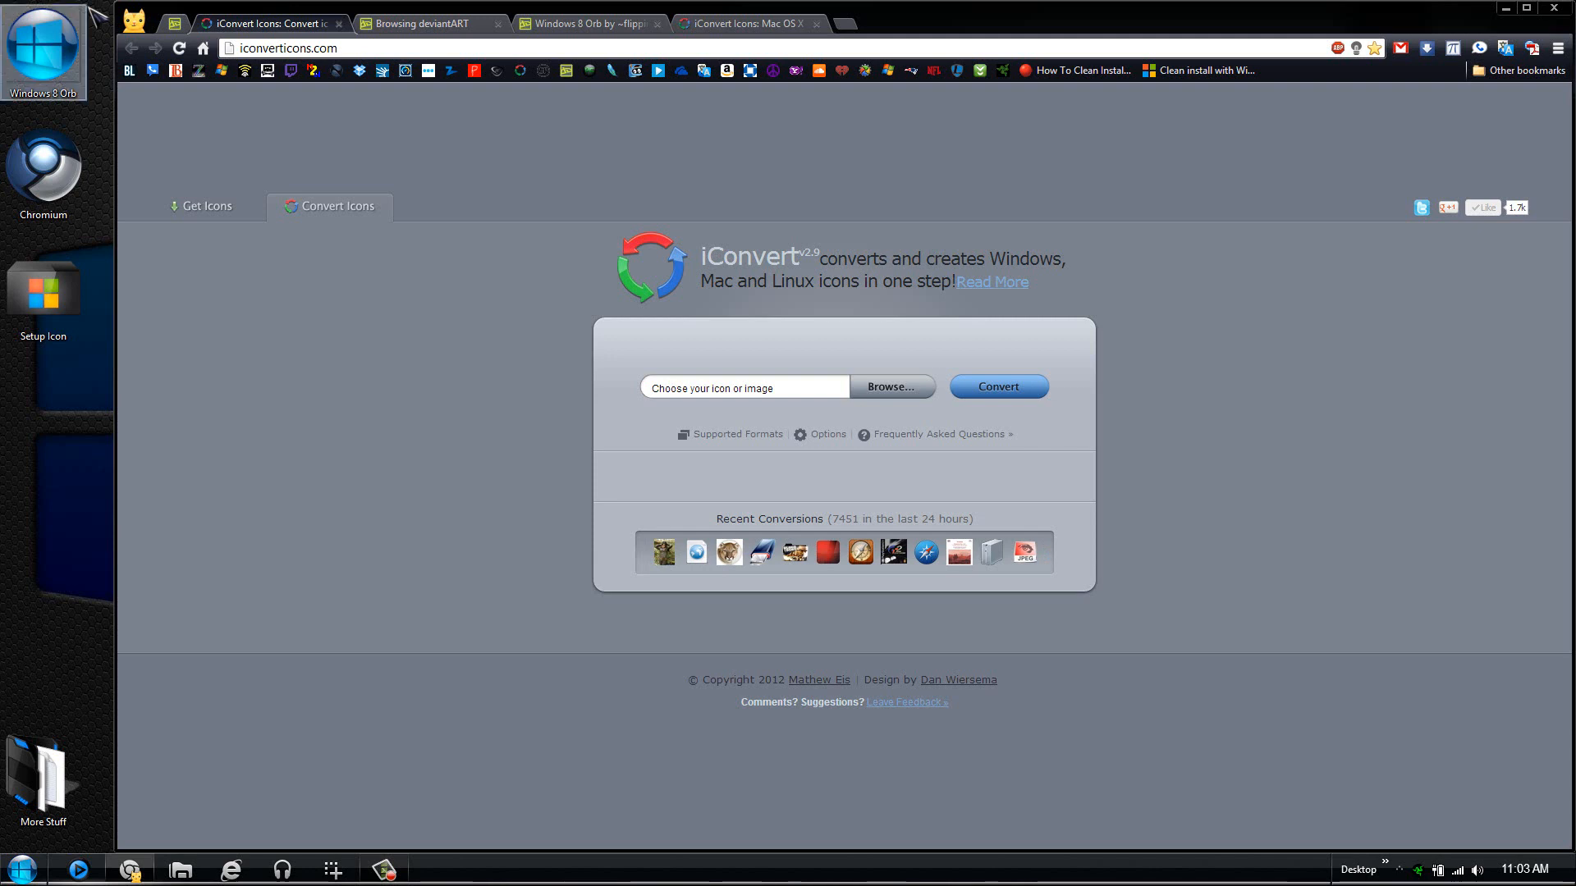
mouse_move(43, 289)
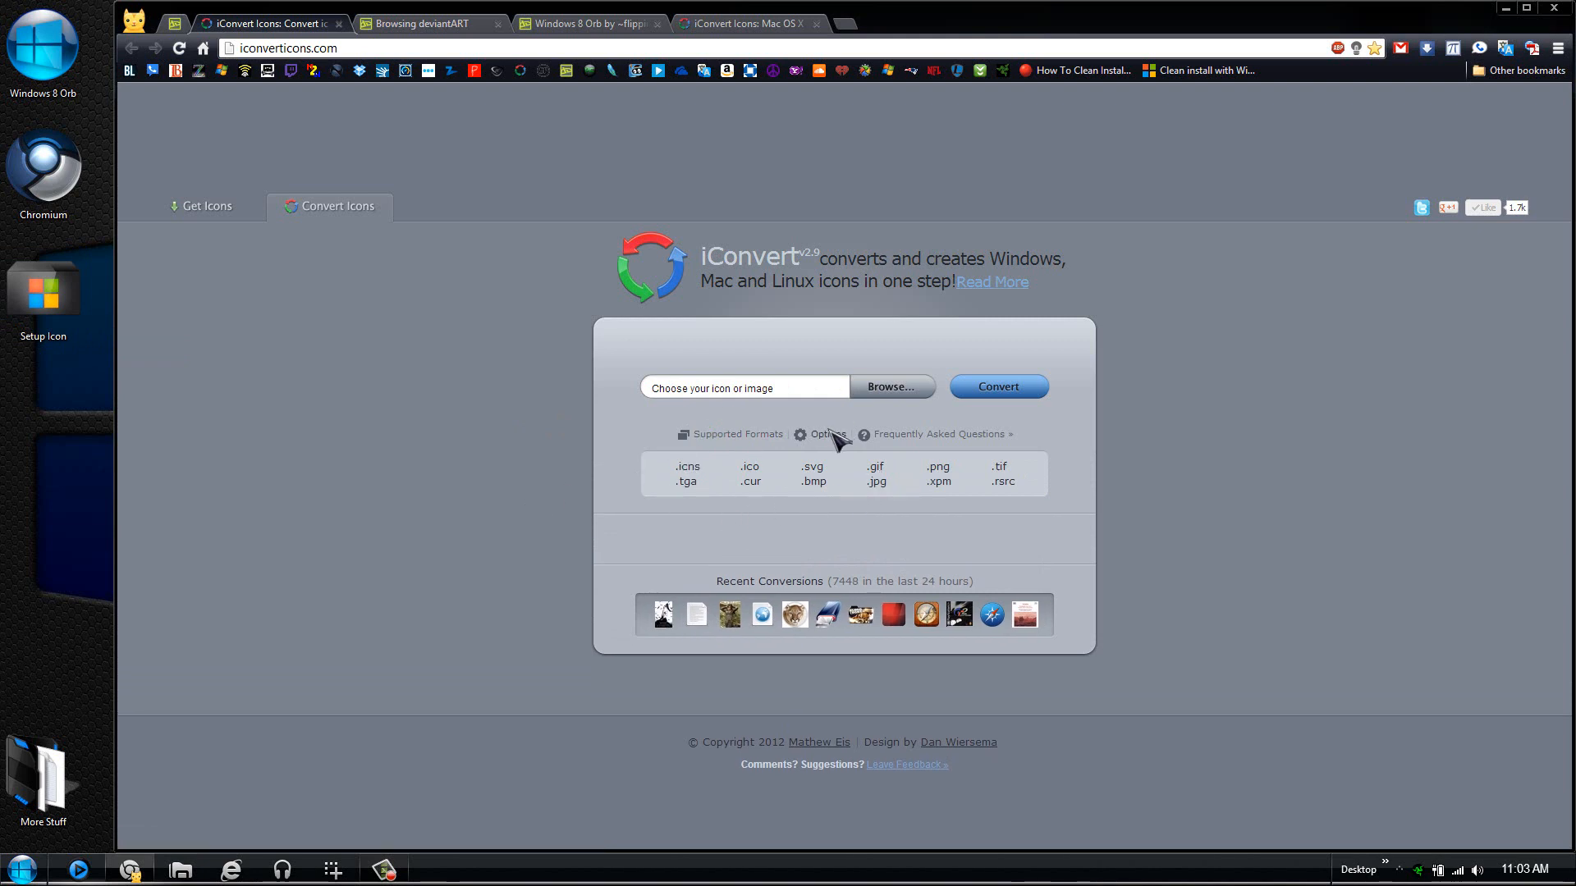
Enable rsrc and iPhone-style PNG outputs in the conversion options
left_click(825, 433)
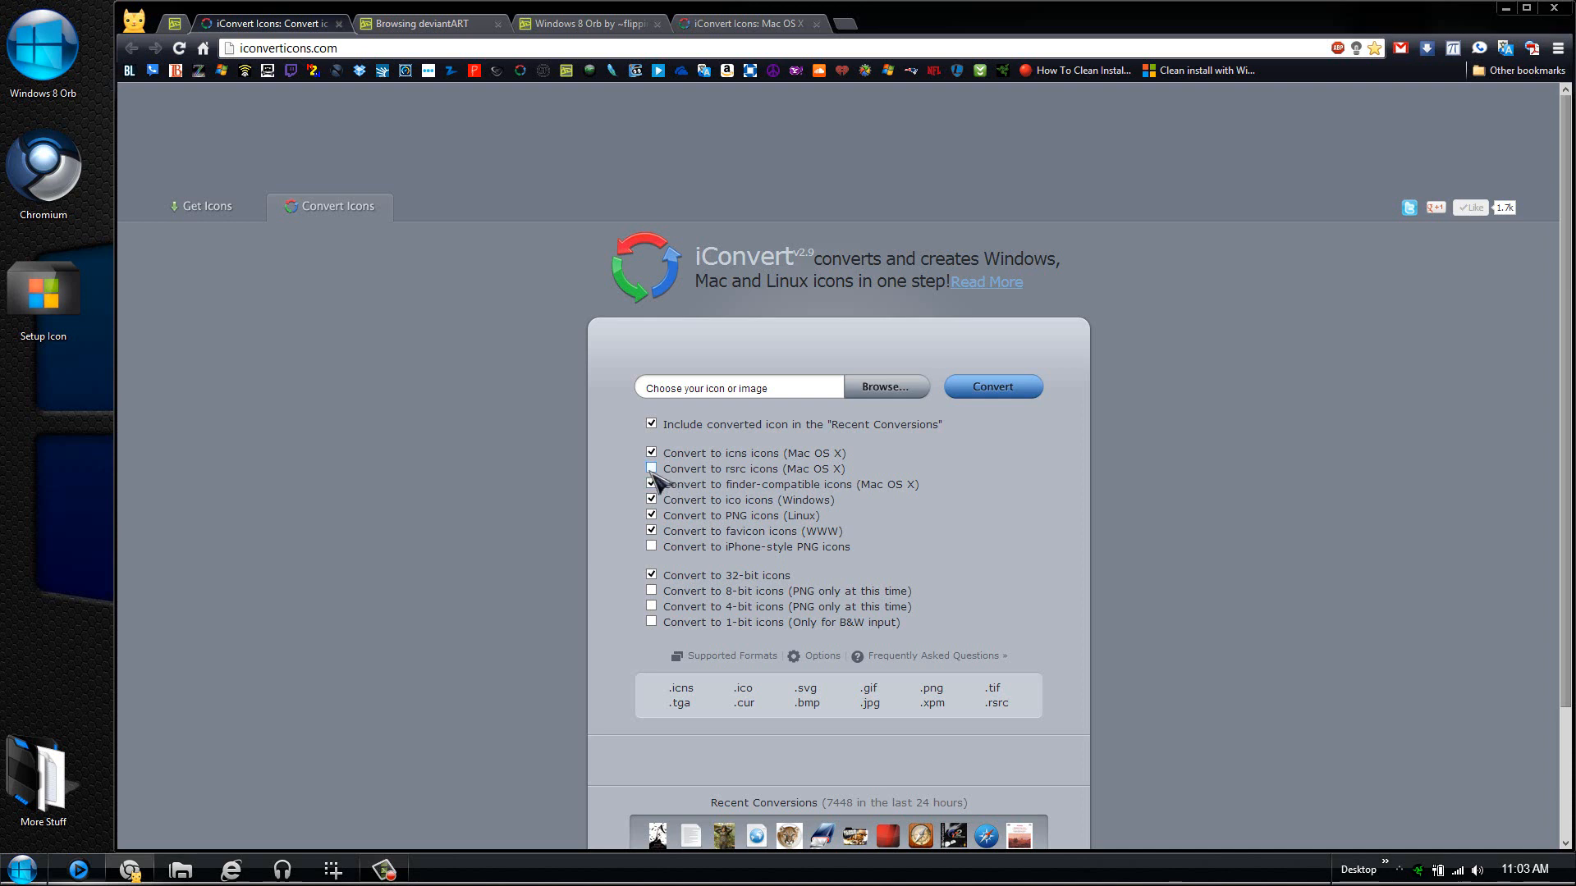
left_click(652, 468)
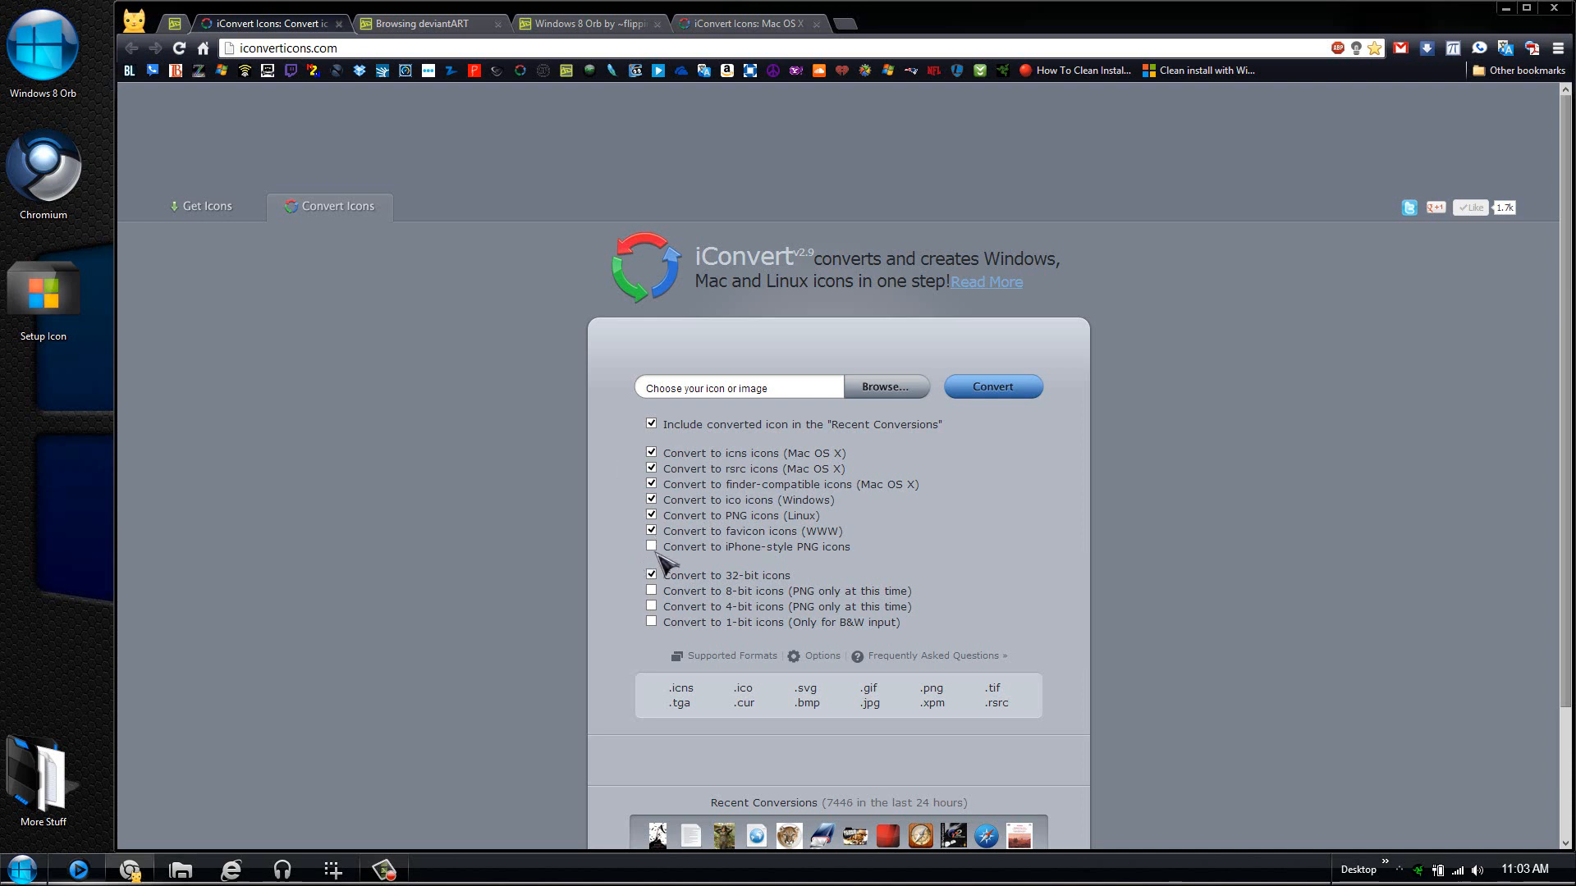
mouse_move(664, 563)
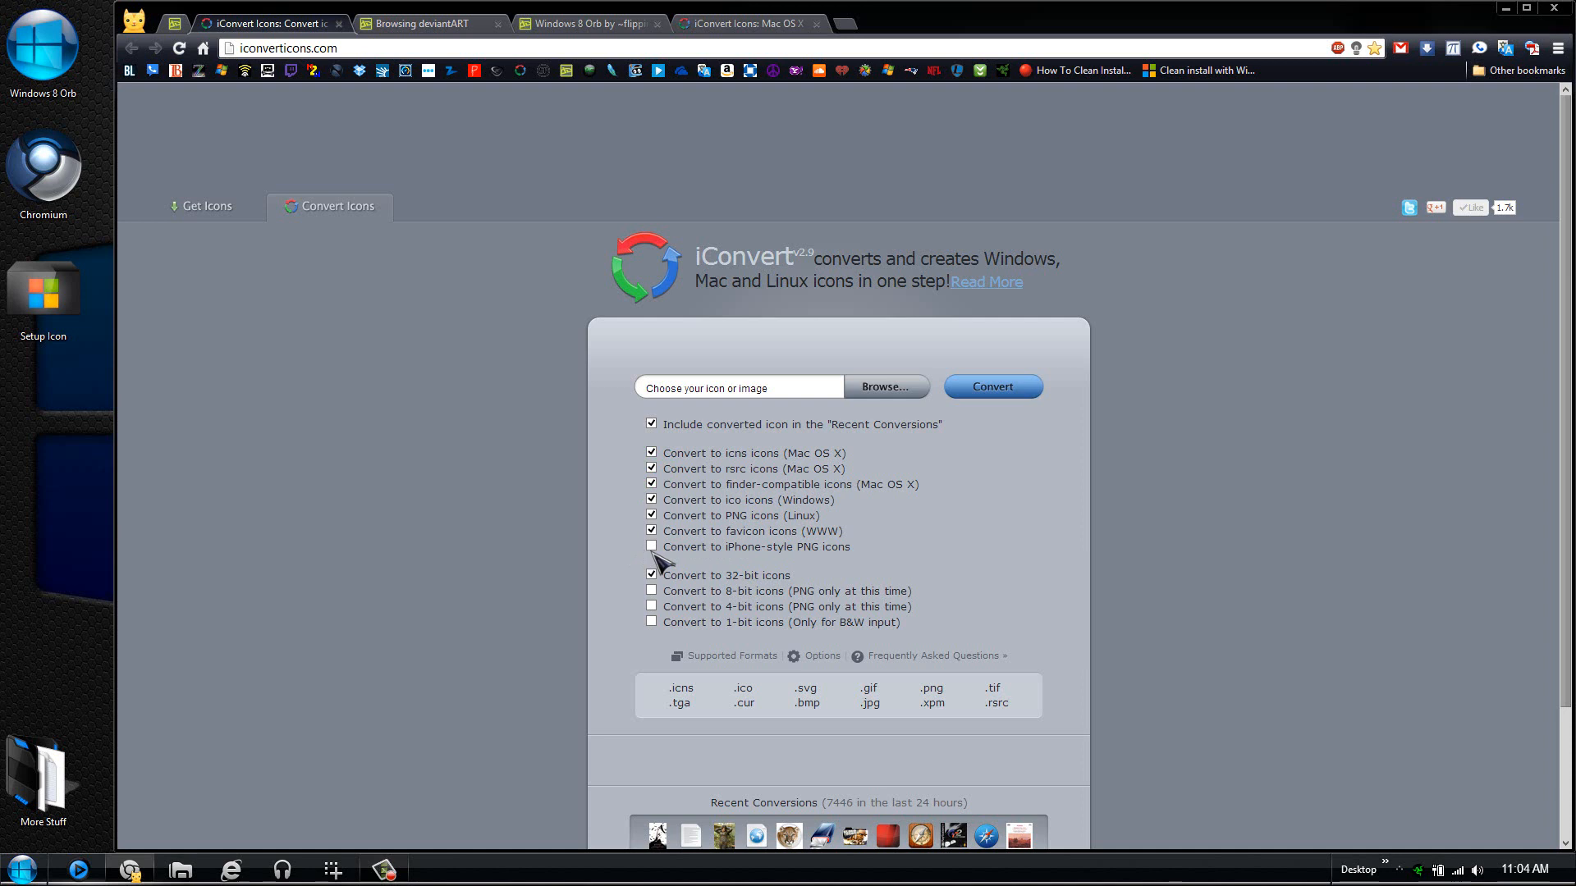
left_click(651, 545)
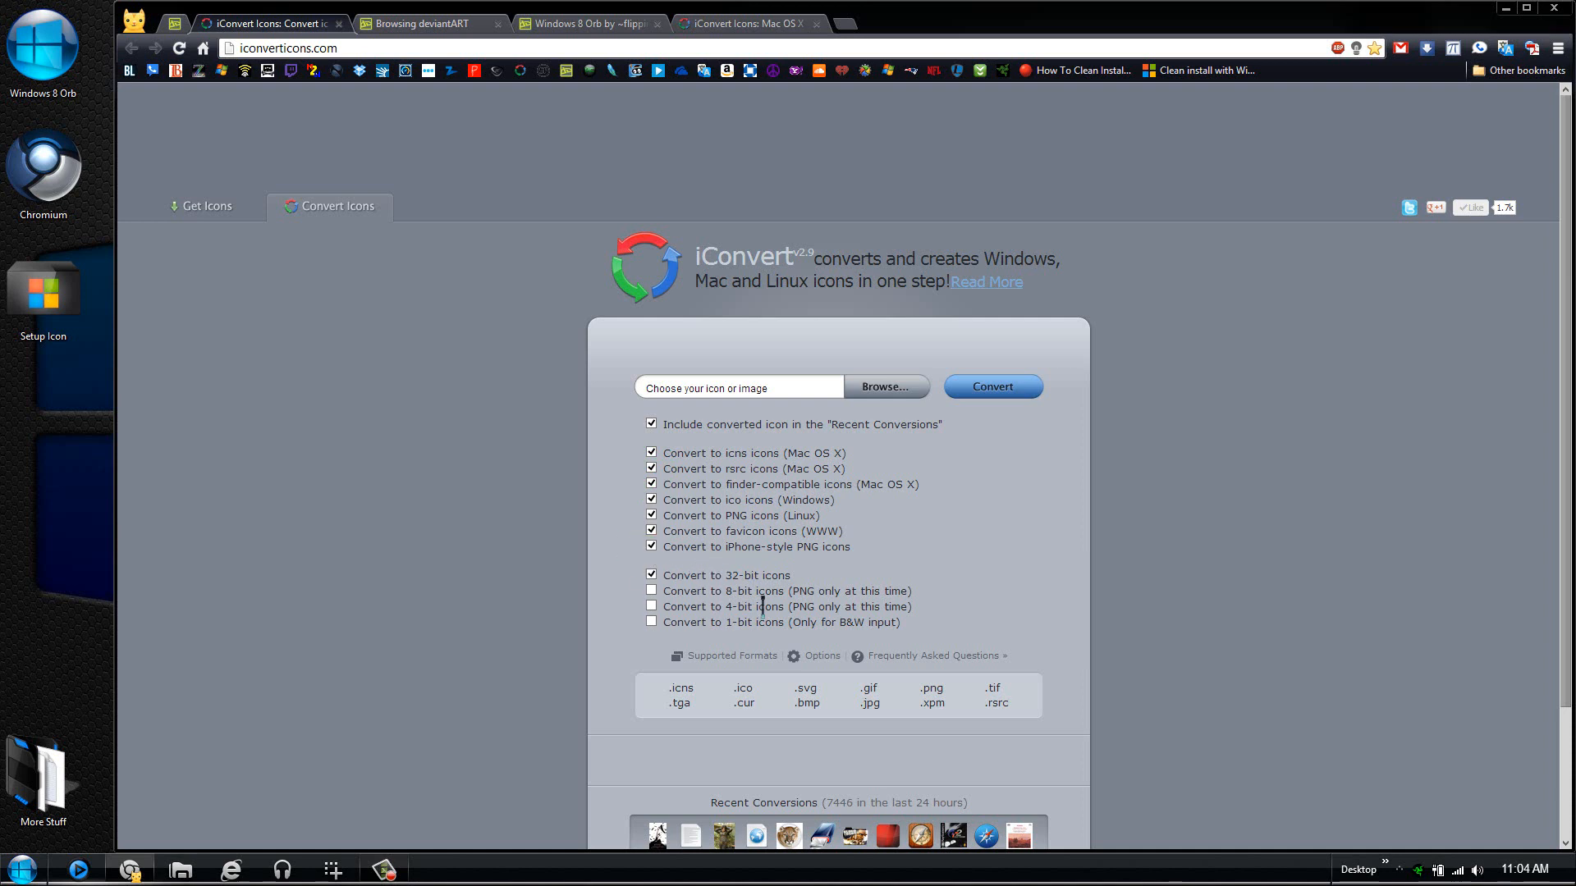
mouse_move(631, 653)
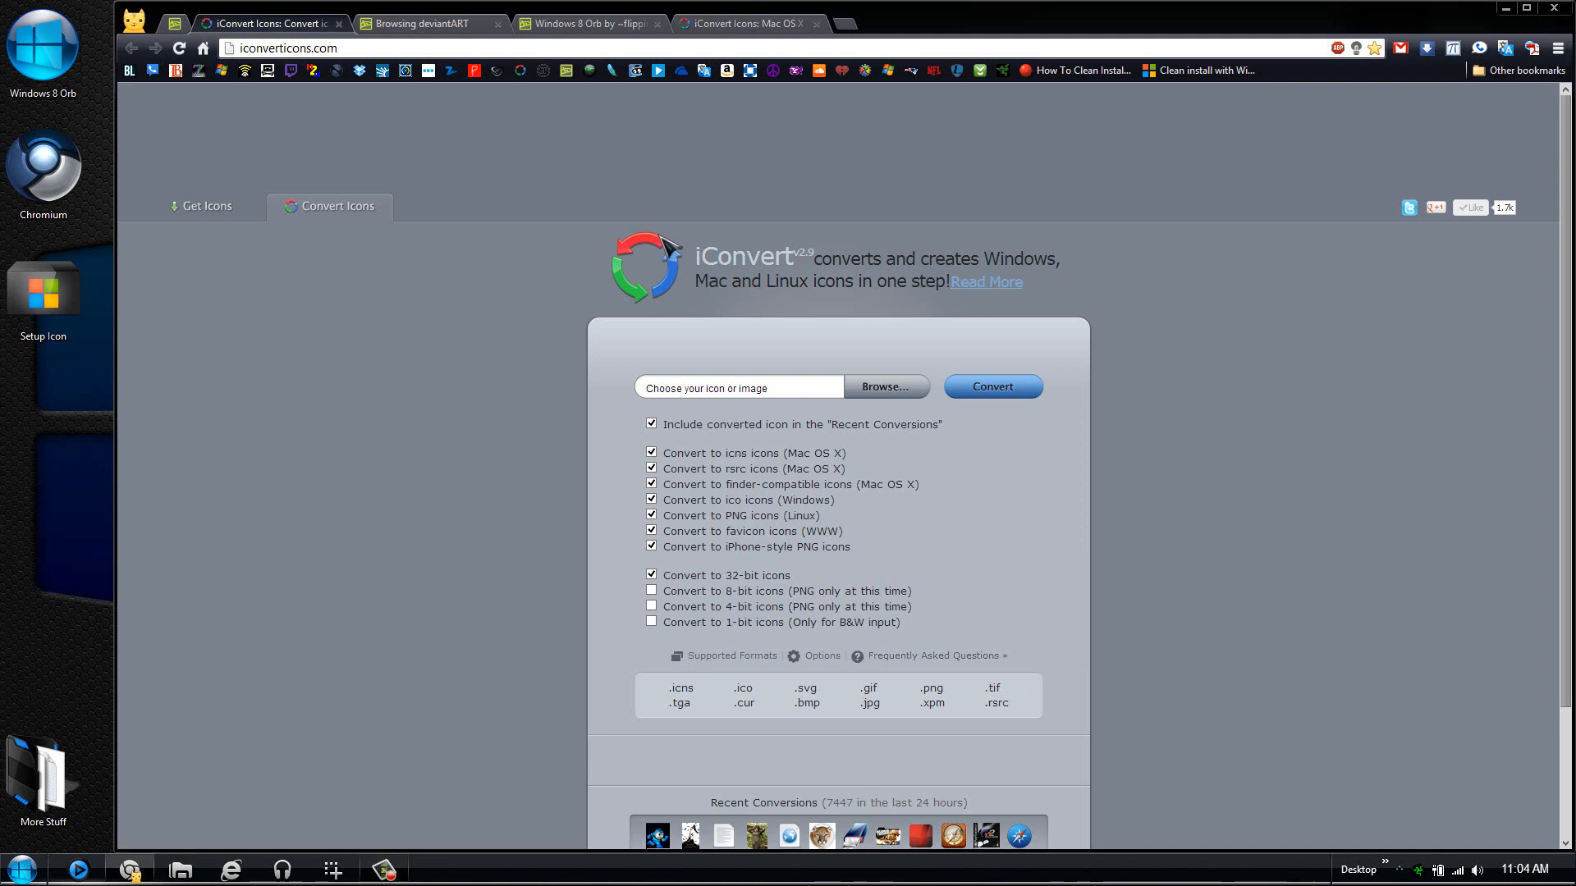
Check the Windows 8 Orb source page, then begin choosing the image file to upload
left_click(421, 23)
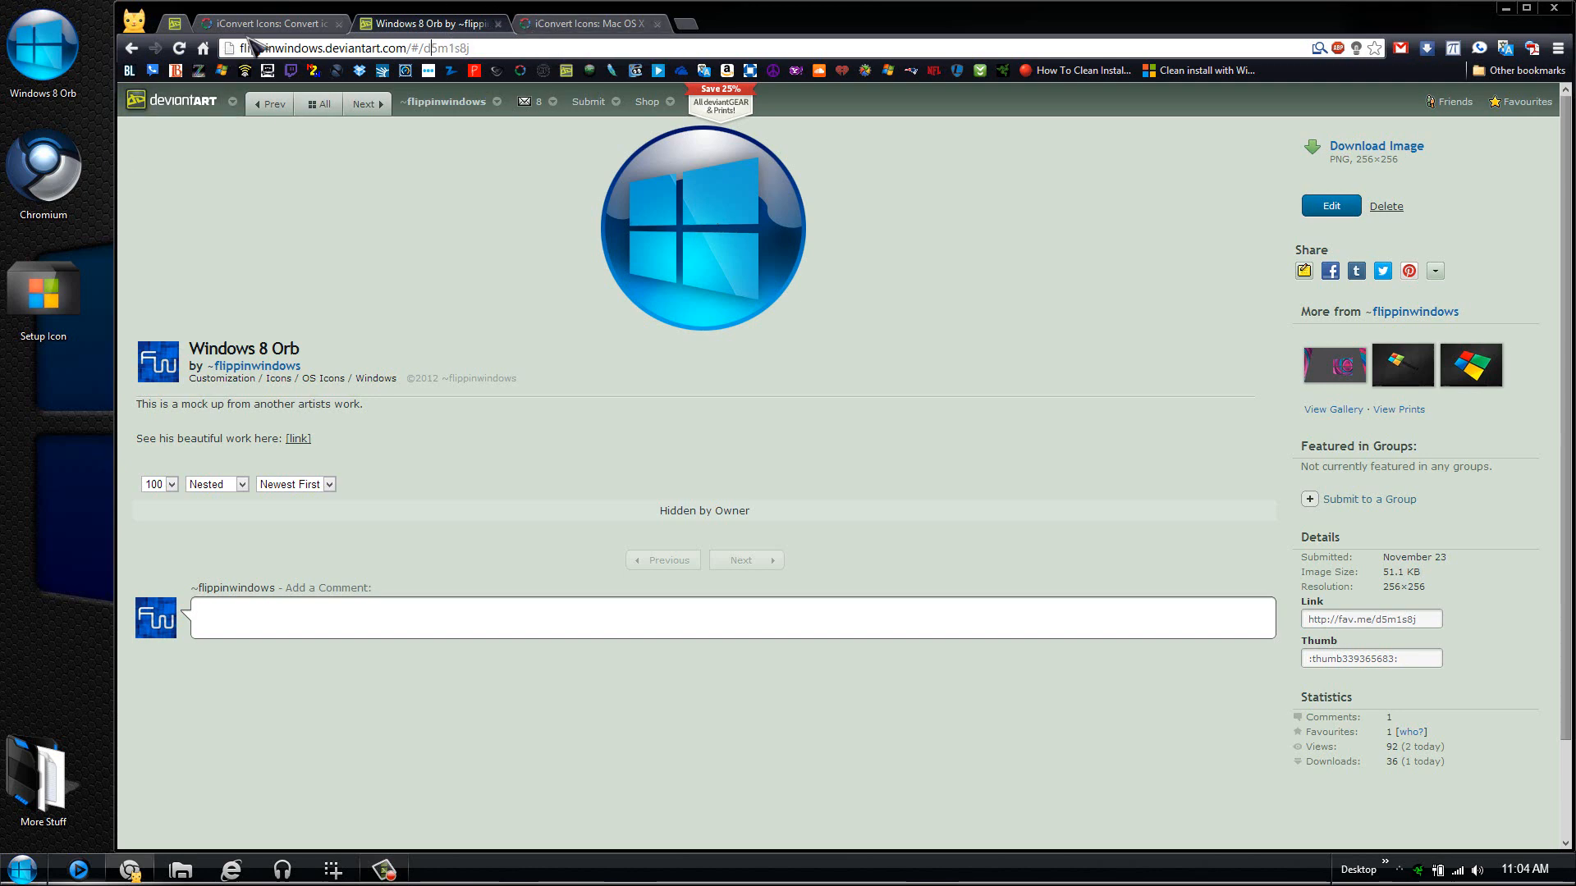
left_click(883, 387)
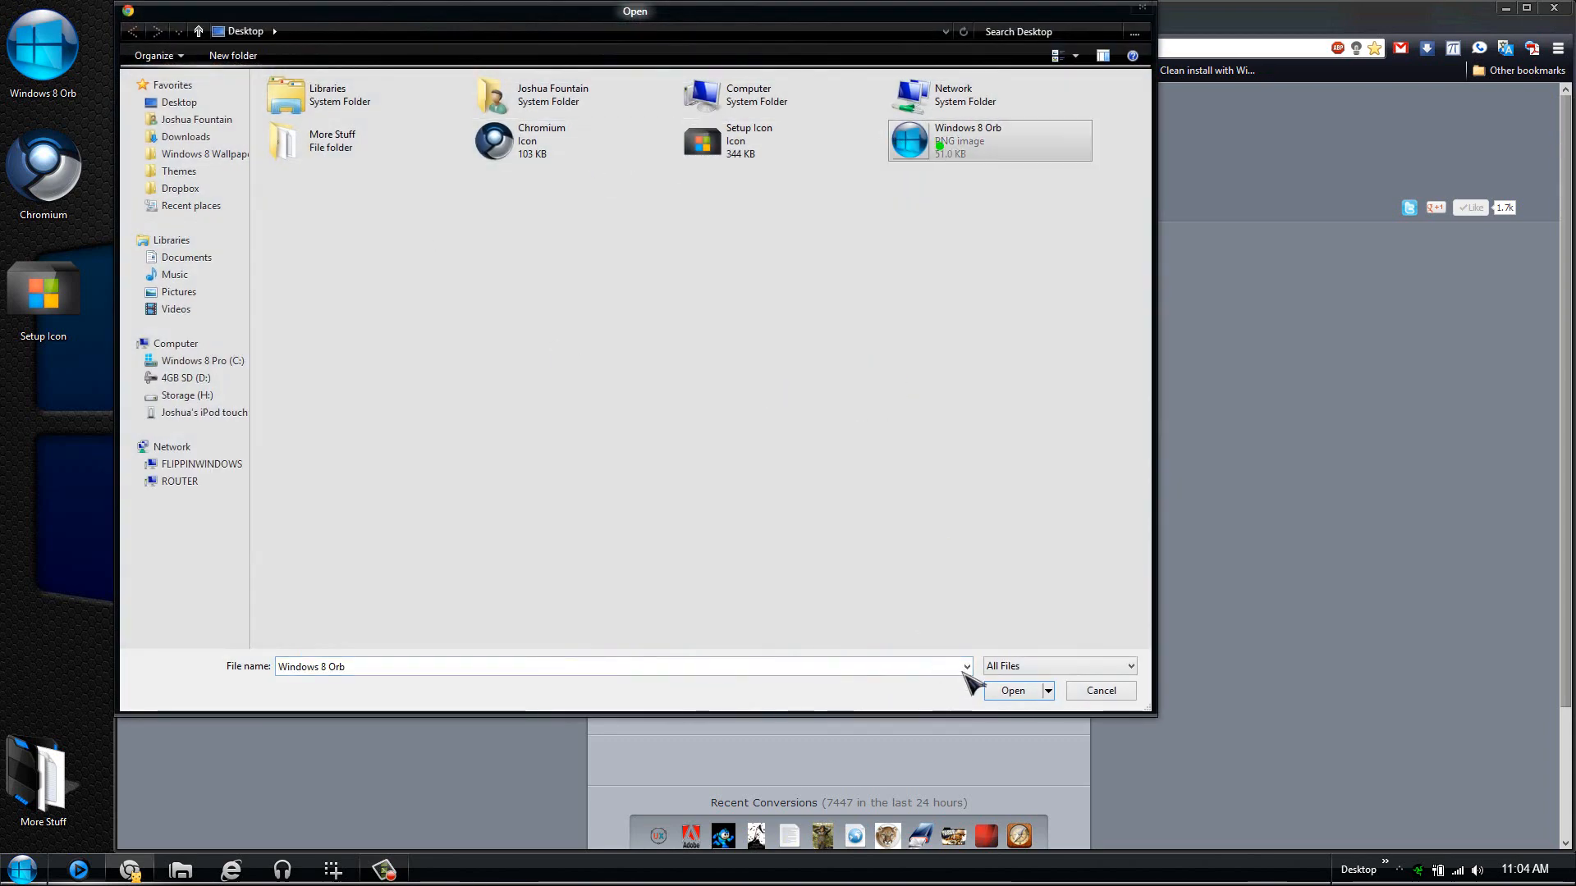
Convert the Windows 8 Orb PNG and start downloading the resulting Windows .ico file
left_click(1013, 691)
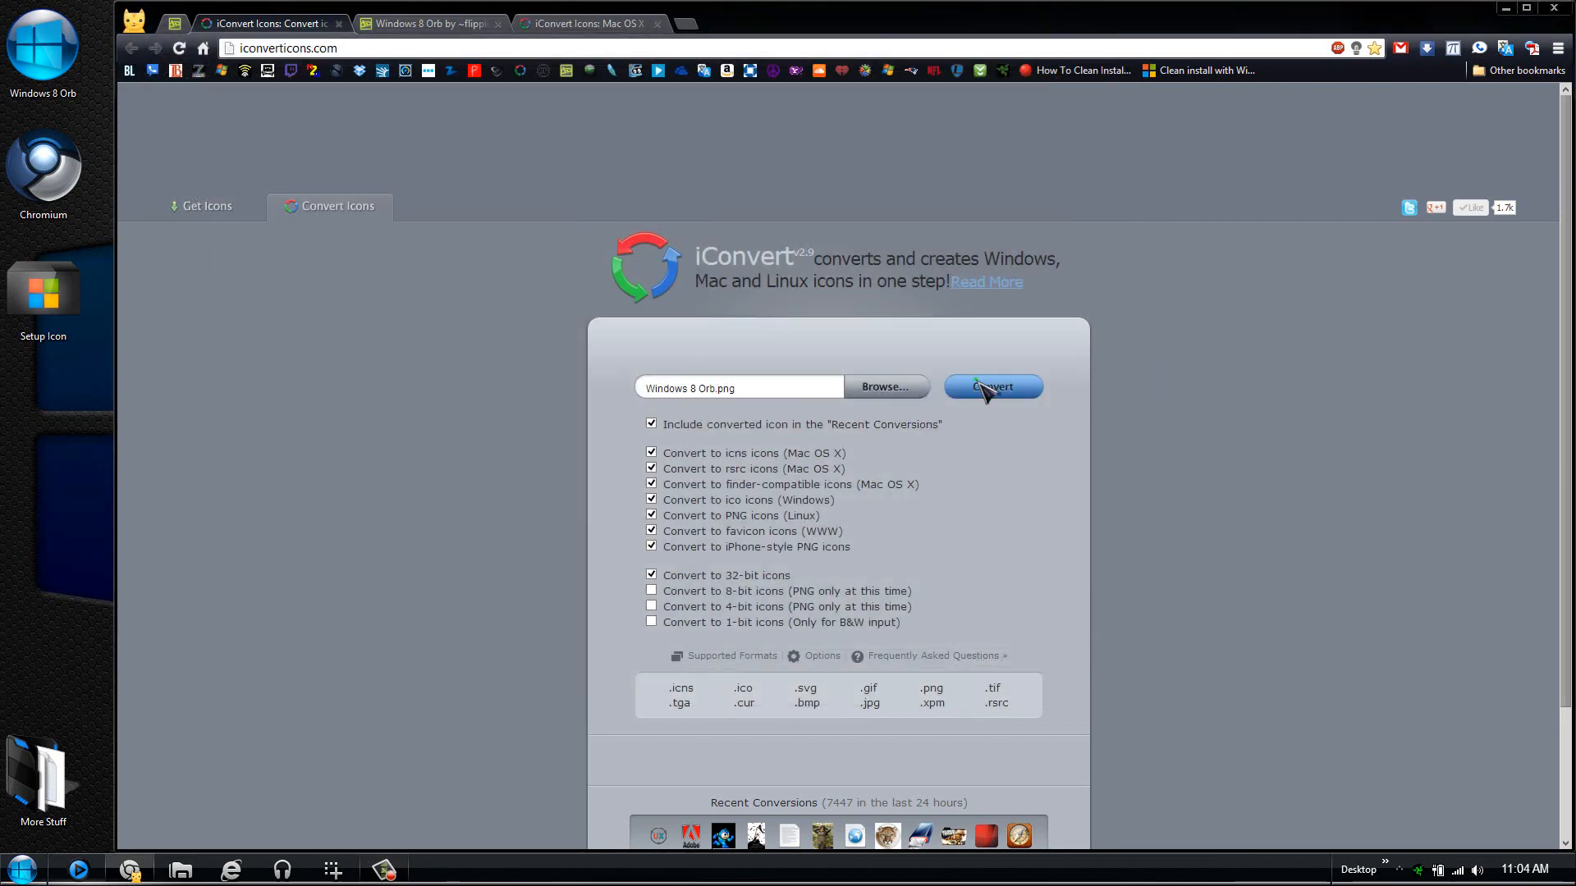
left_click(991, 387)
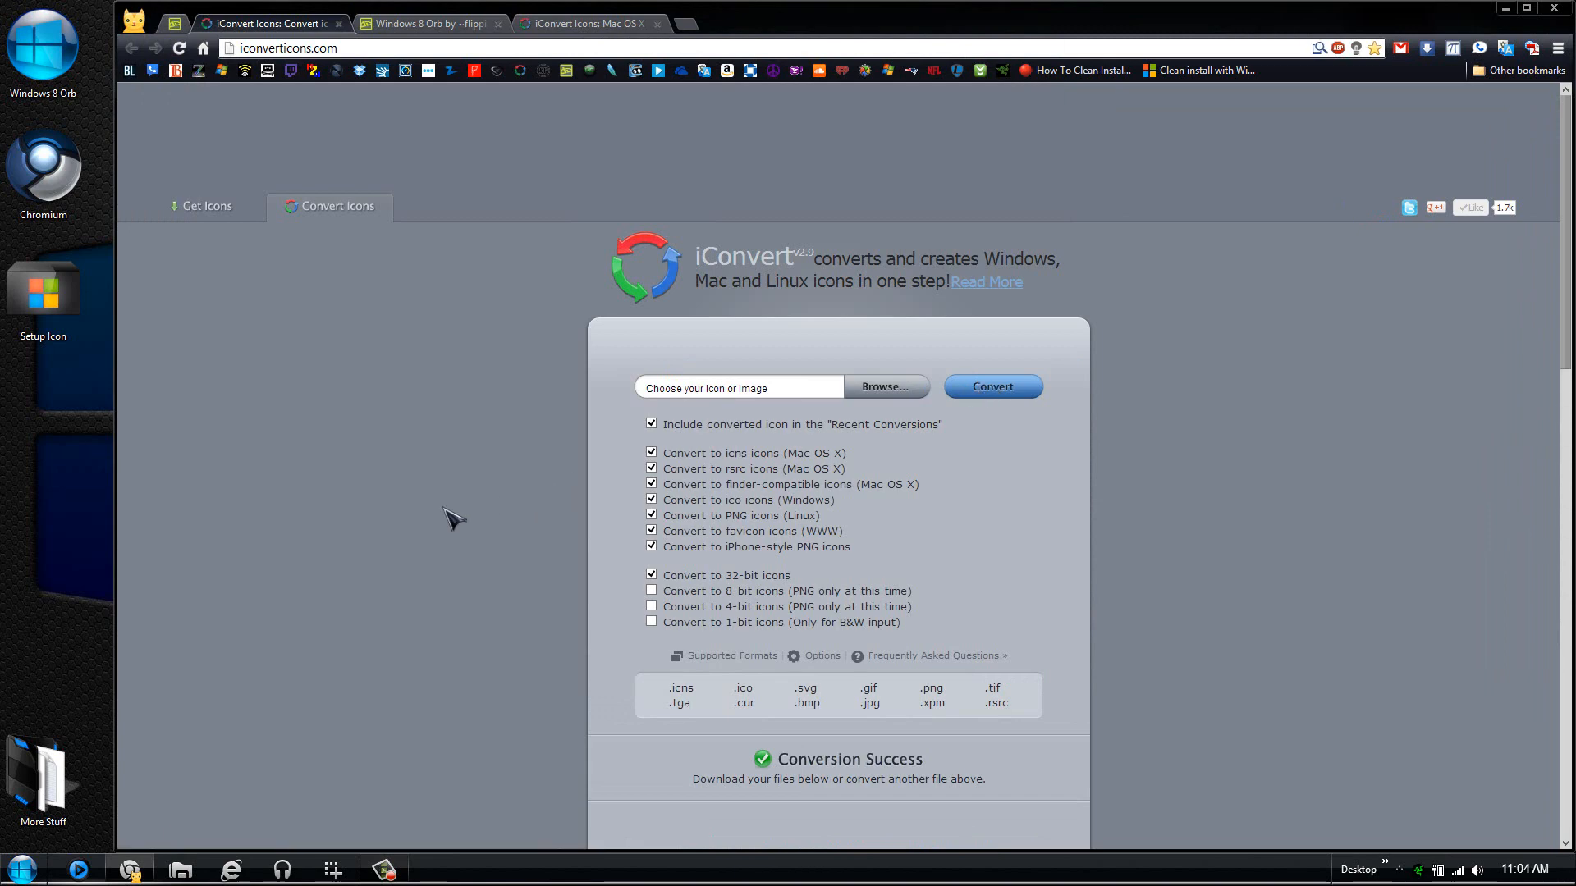
scroll("down", 3)
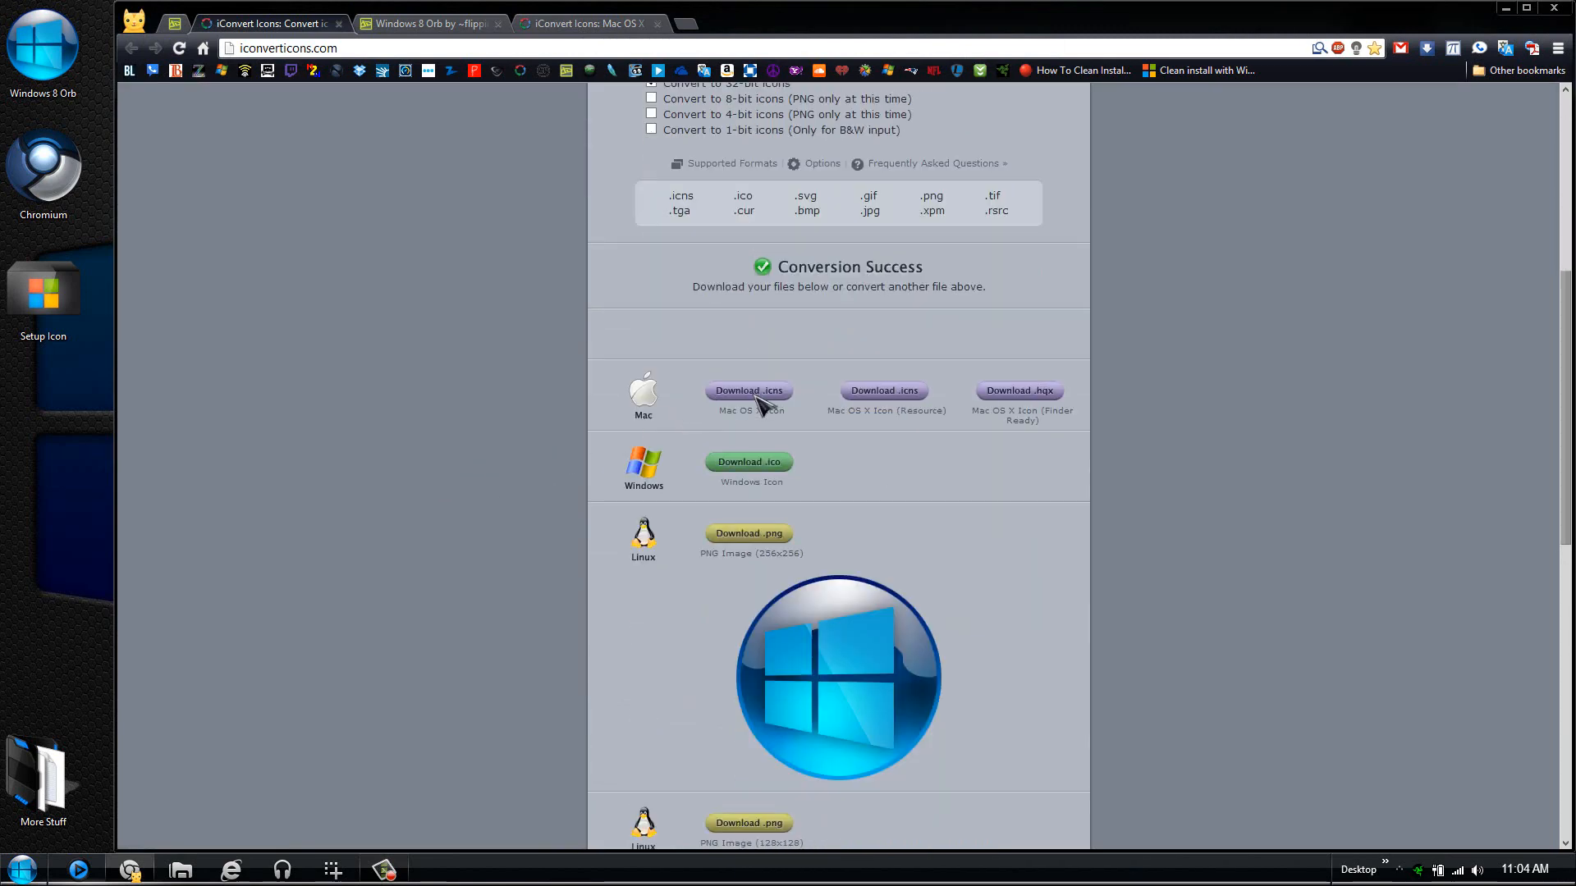
scroll("down", 3)
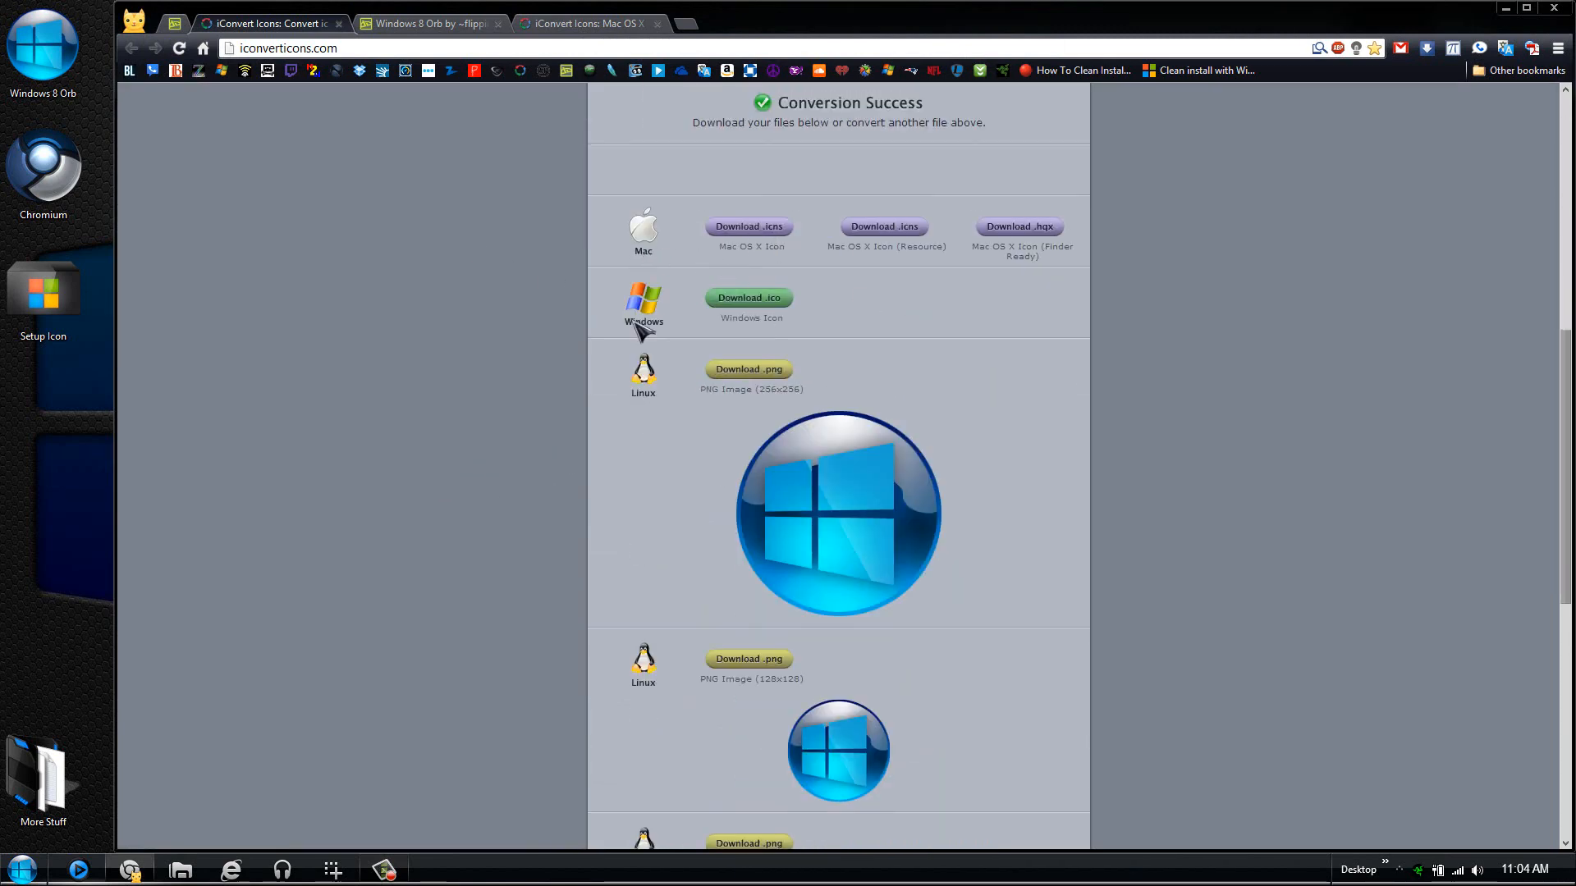
mouse_move(607, 341)
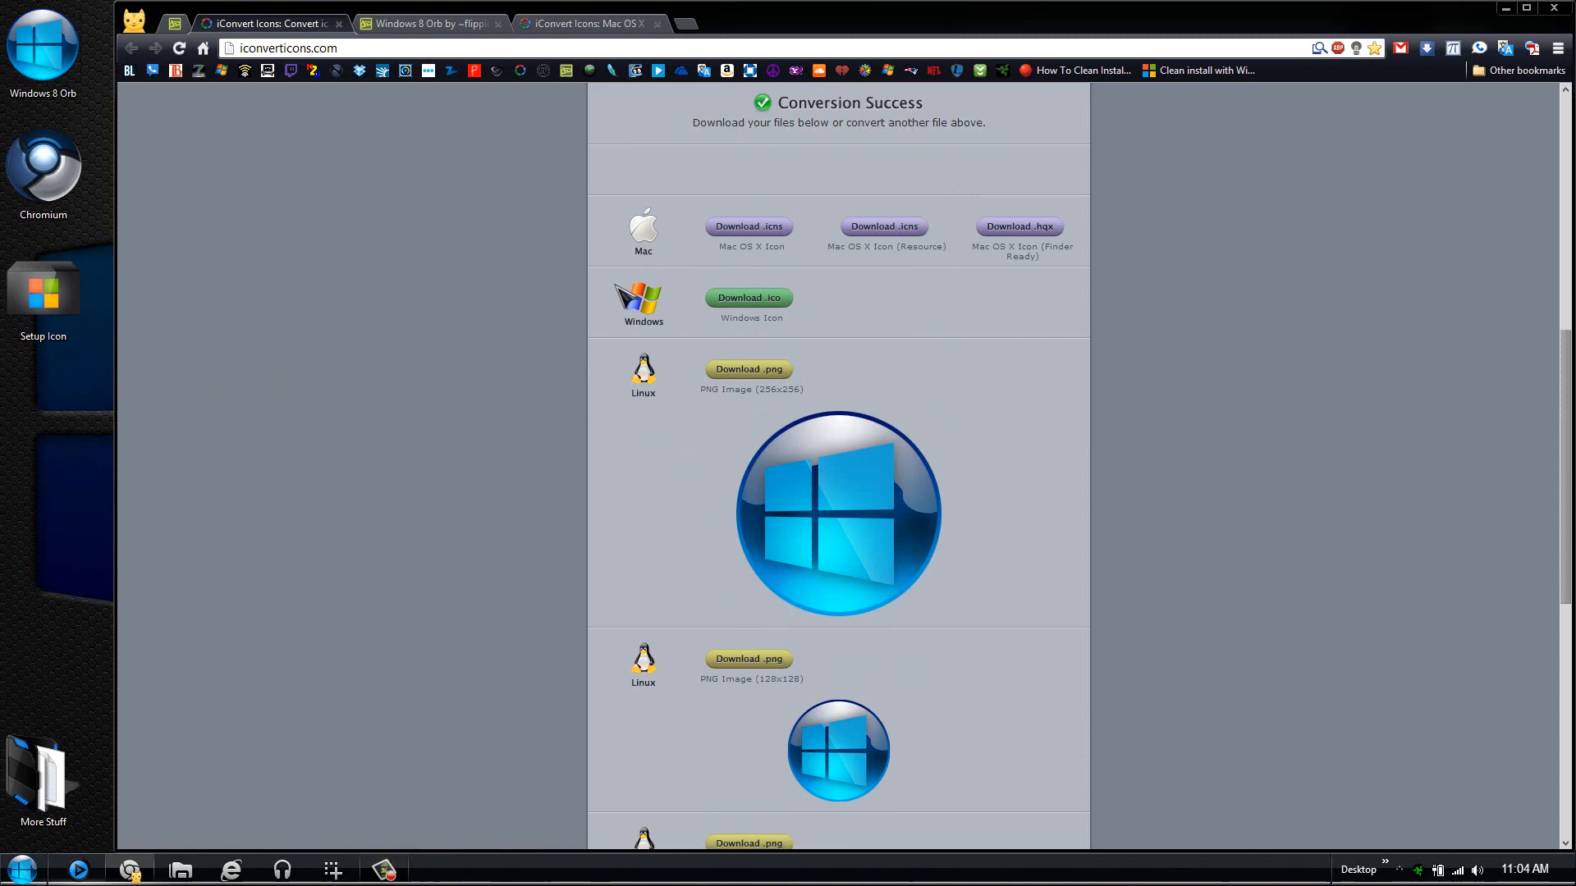
left_click(748, 297)
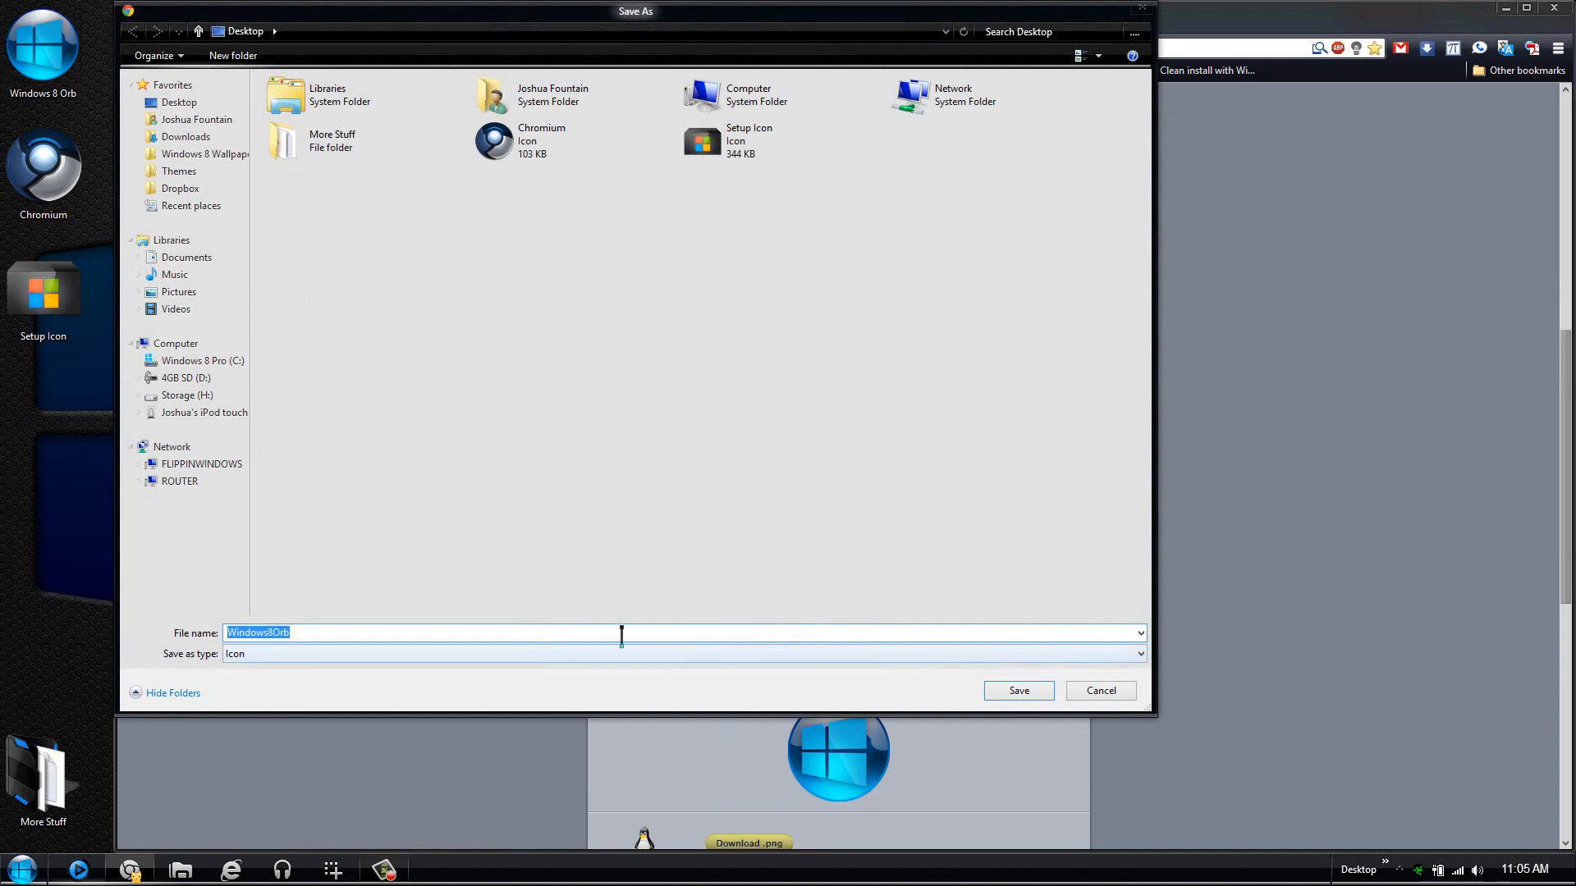
Save the Windows icon to the desktop as 'Windows8Orb icon format' and check the new file
type("icon")
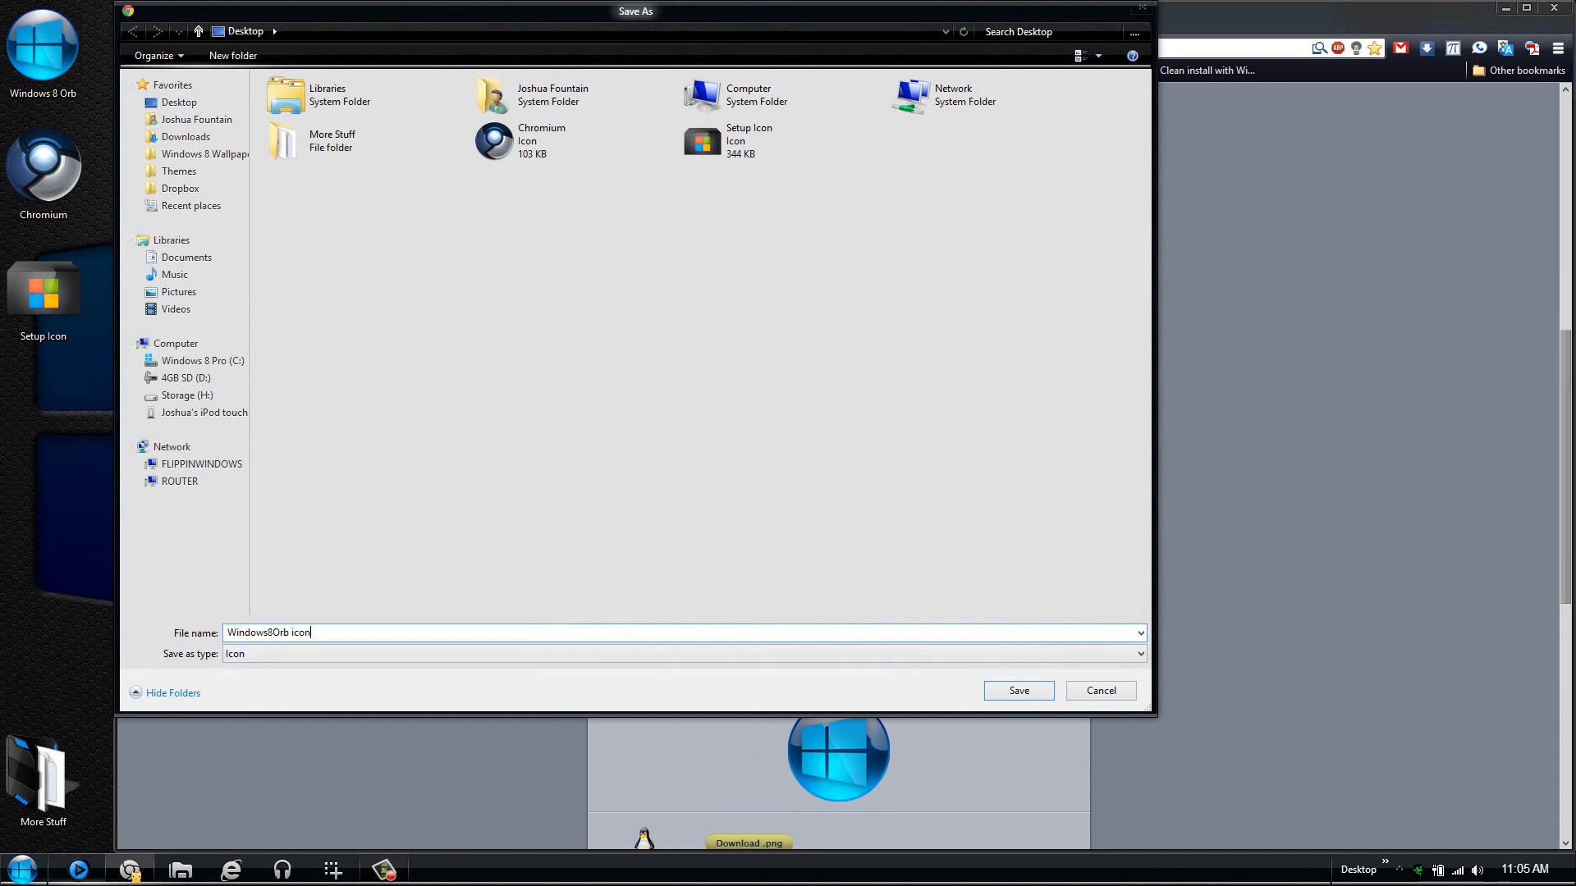
left_click(1018, 691)
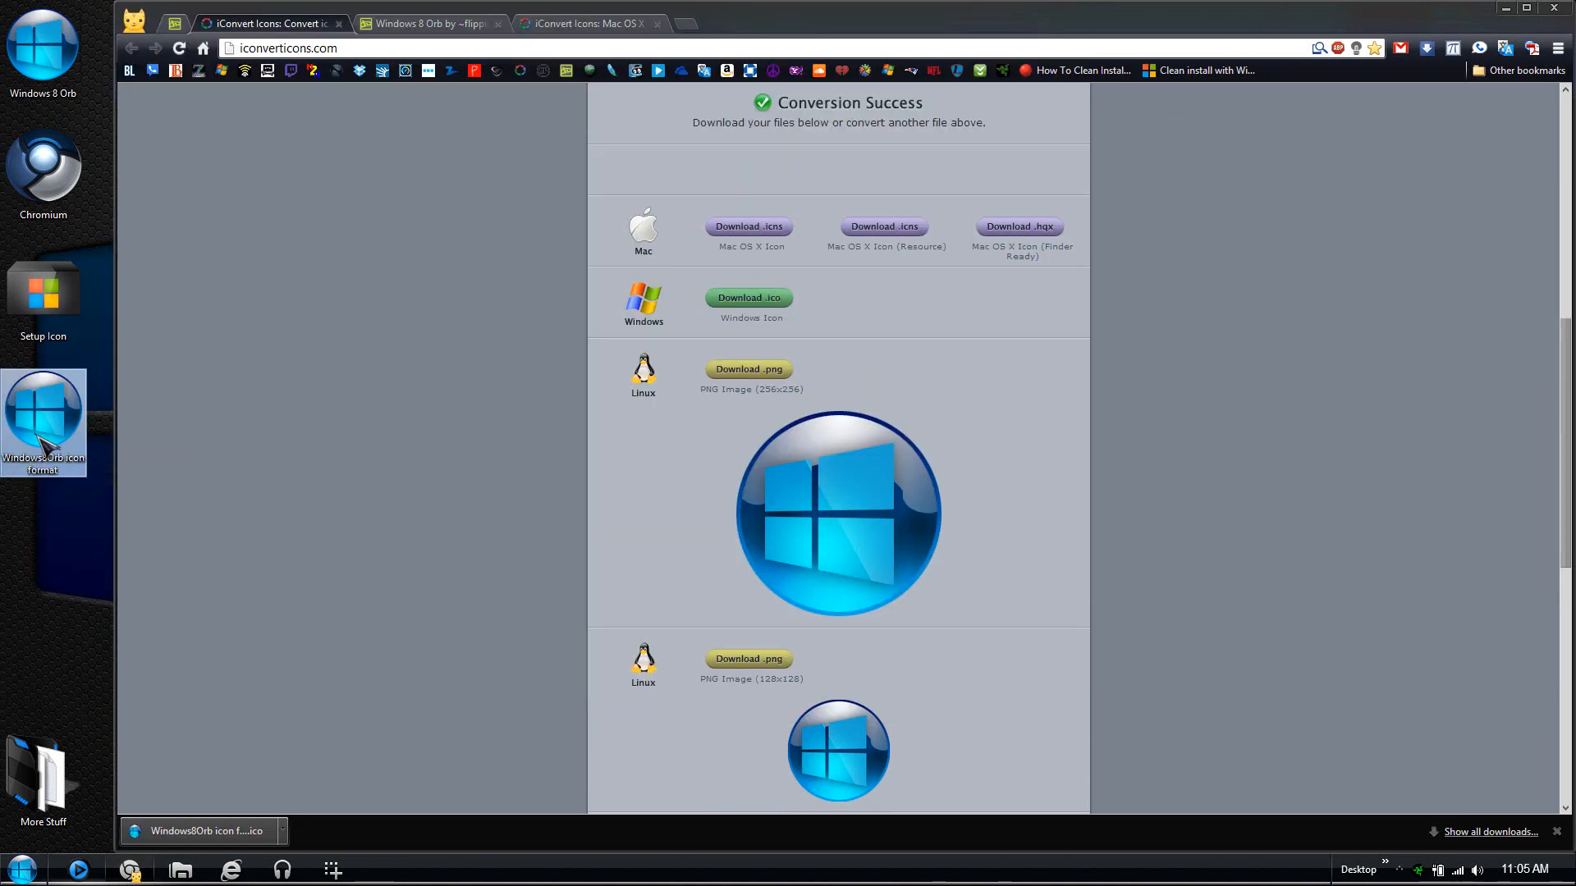
right_click(42, 416)
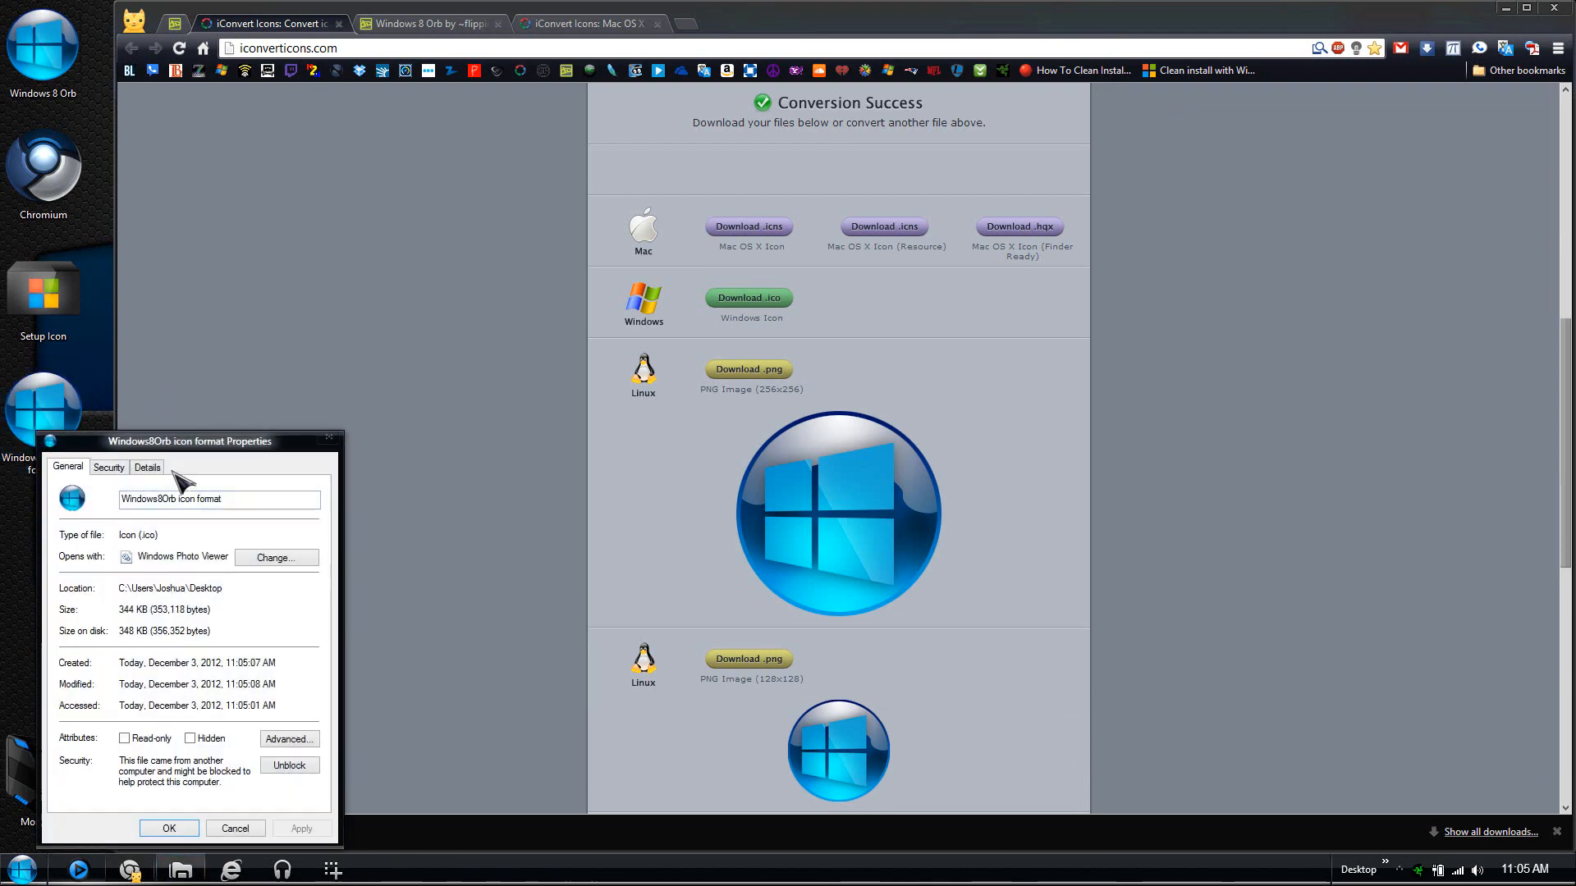
mouse_move(212, 783)
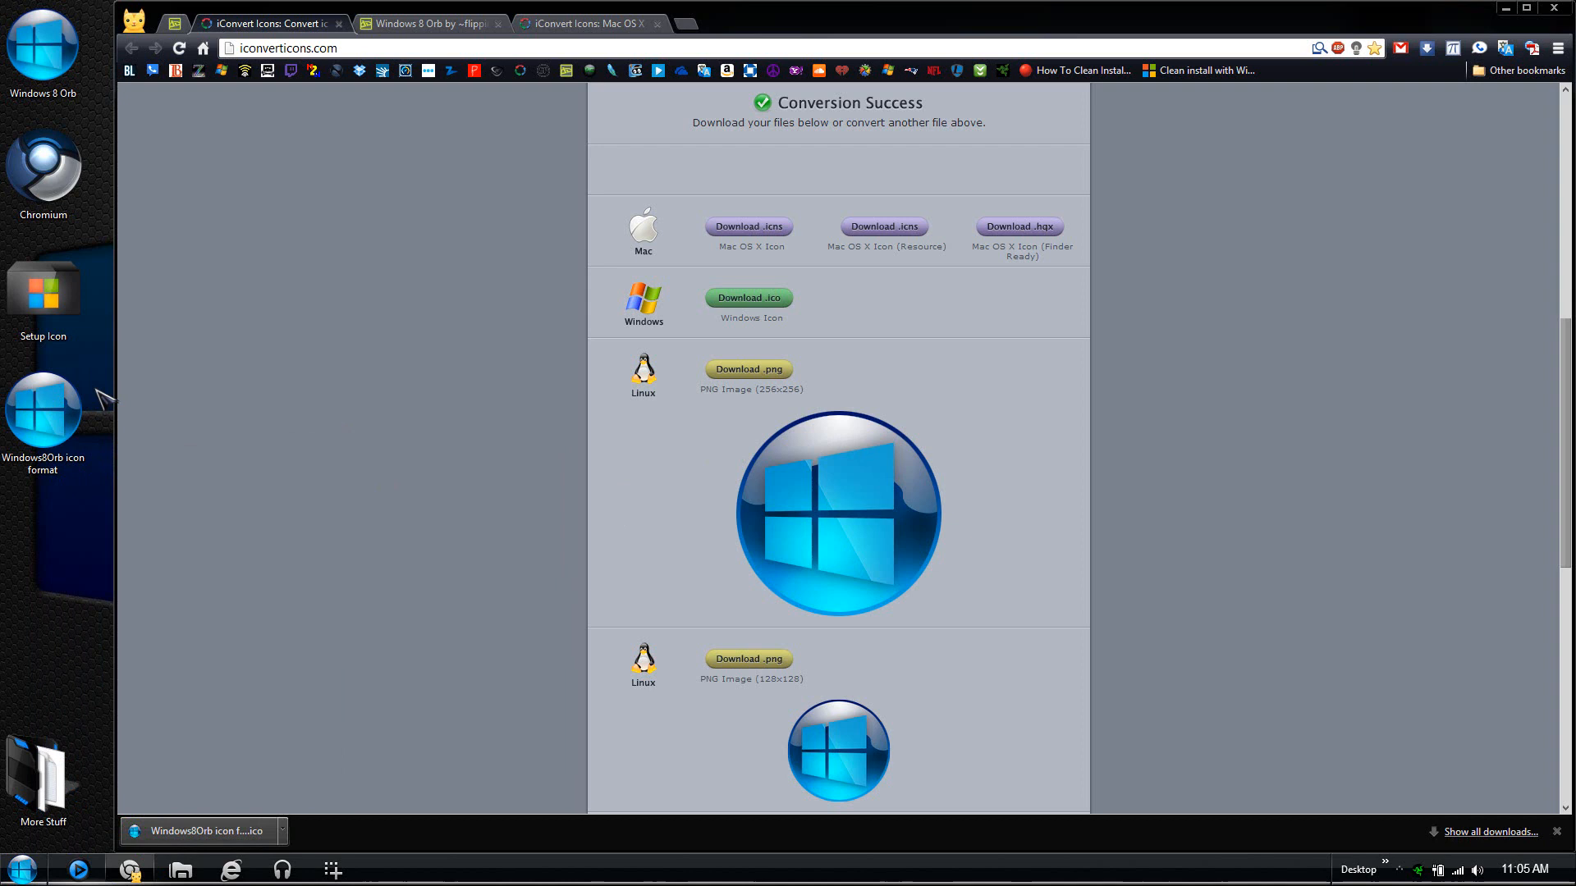
mouse_move(148, 415)
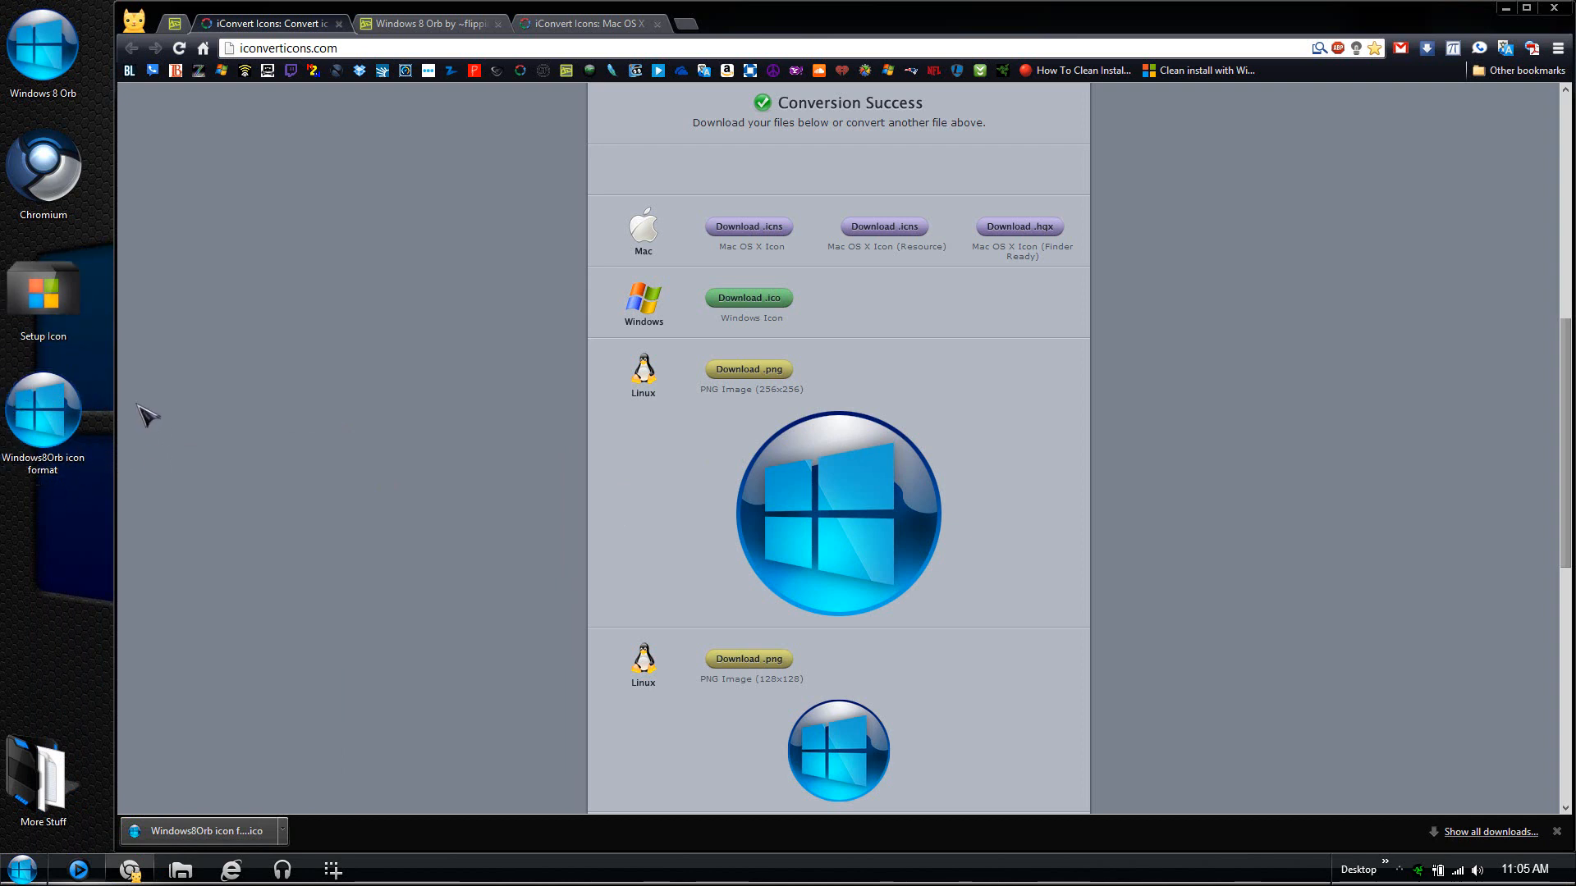
left_click(43, 43)
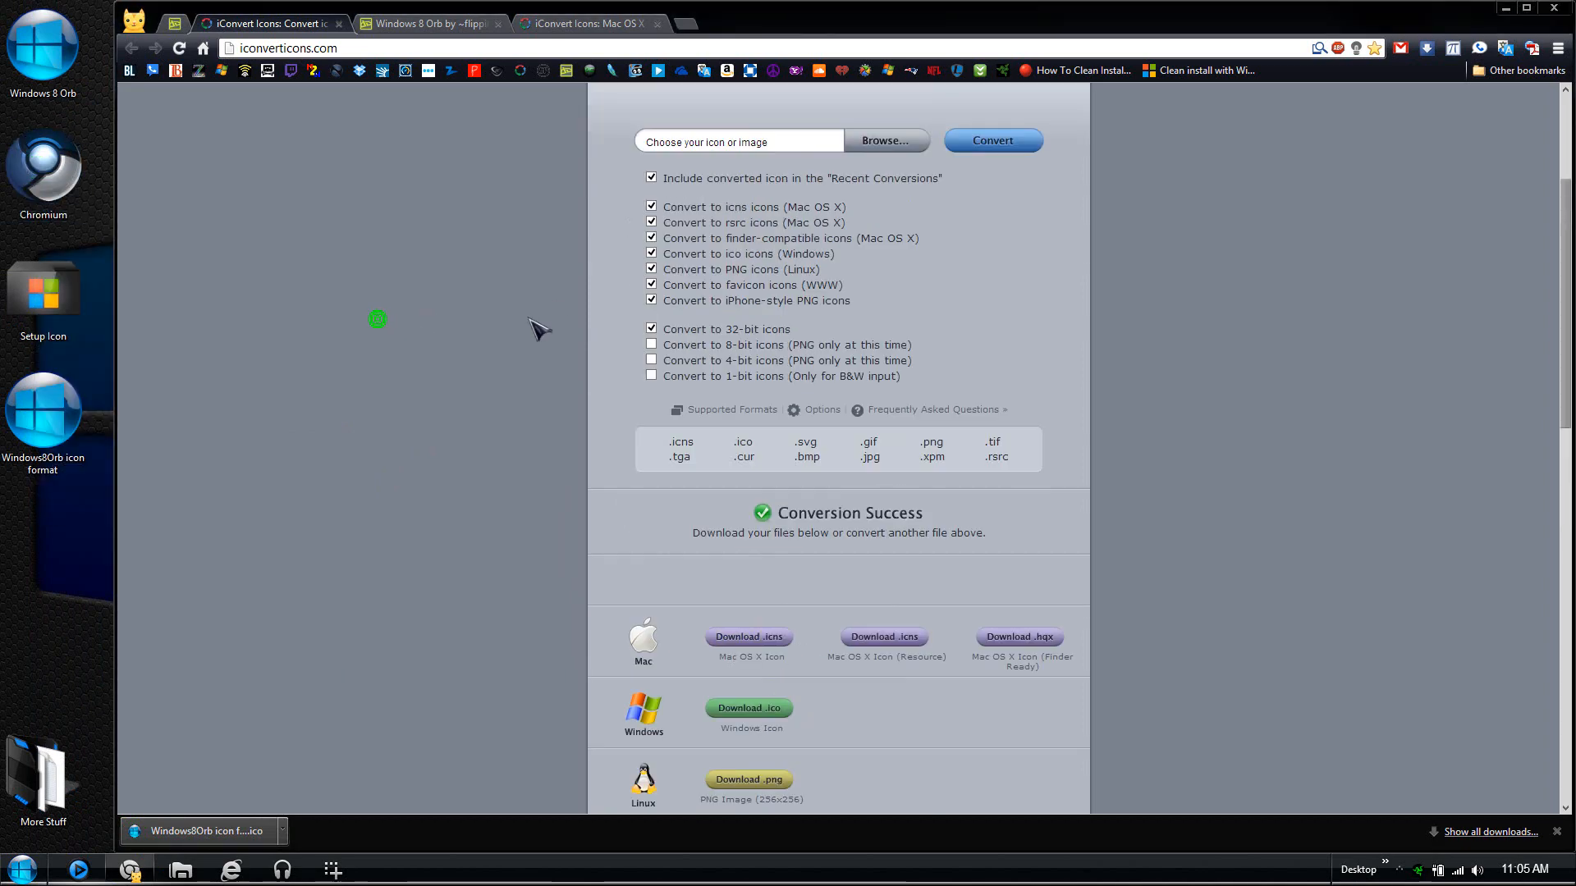
Load Chromium.ico from the desktop and convert it to the other formats
left_click(885, 140)
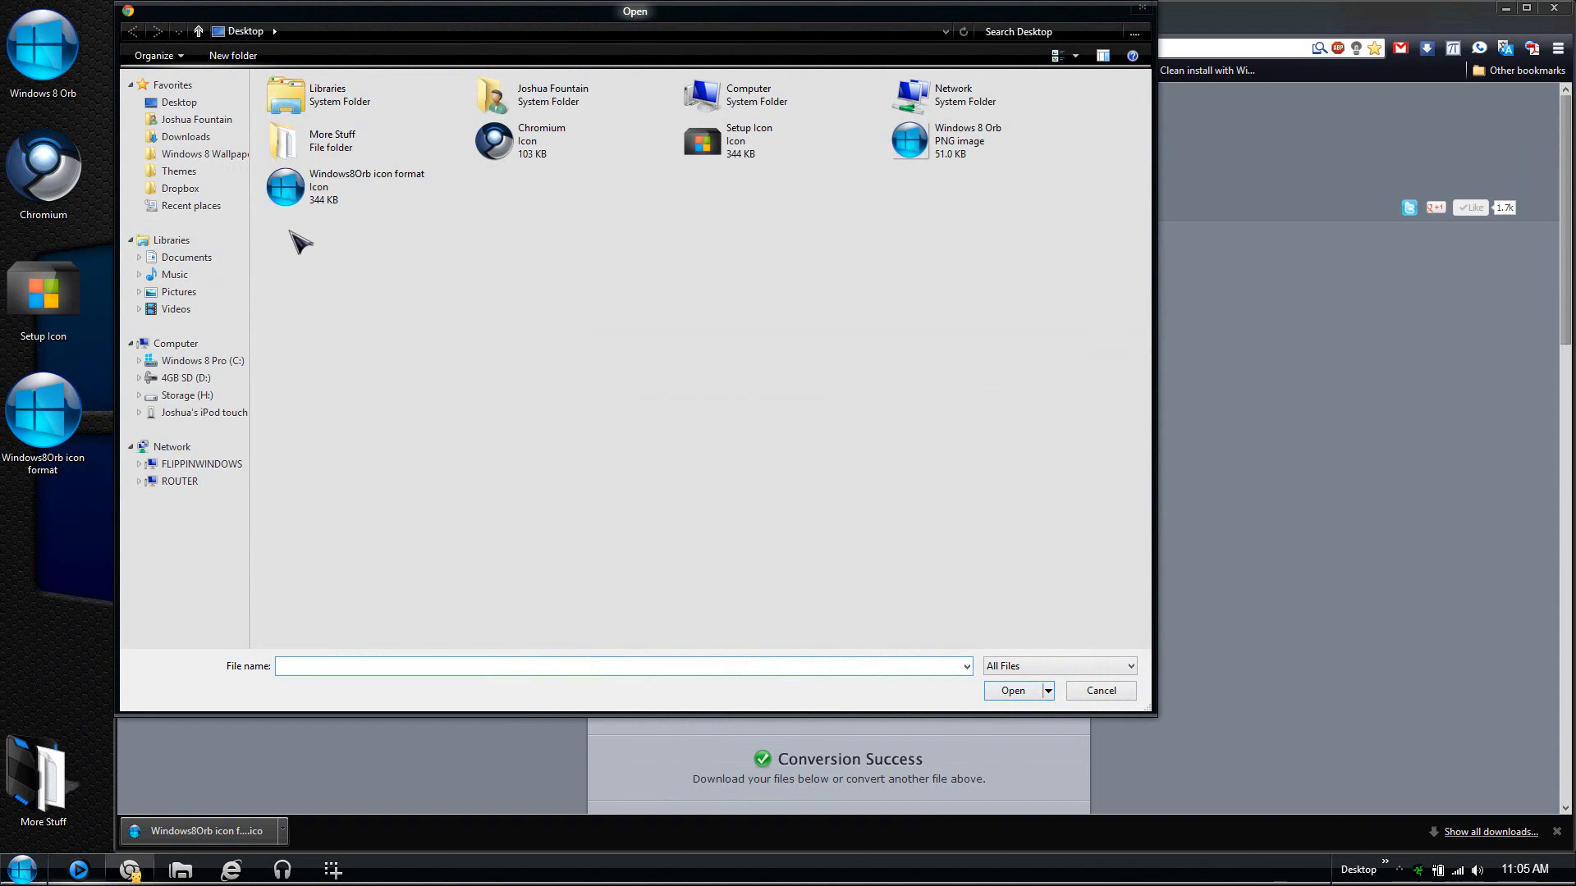
mouse_move(539, 141)
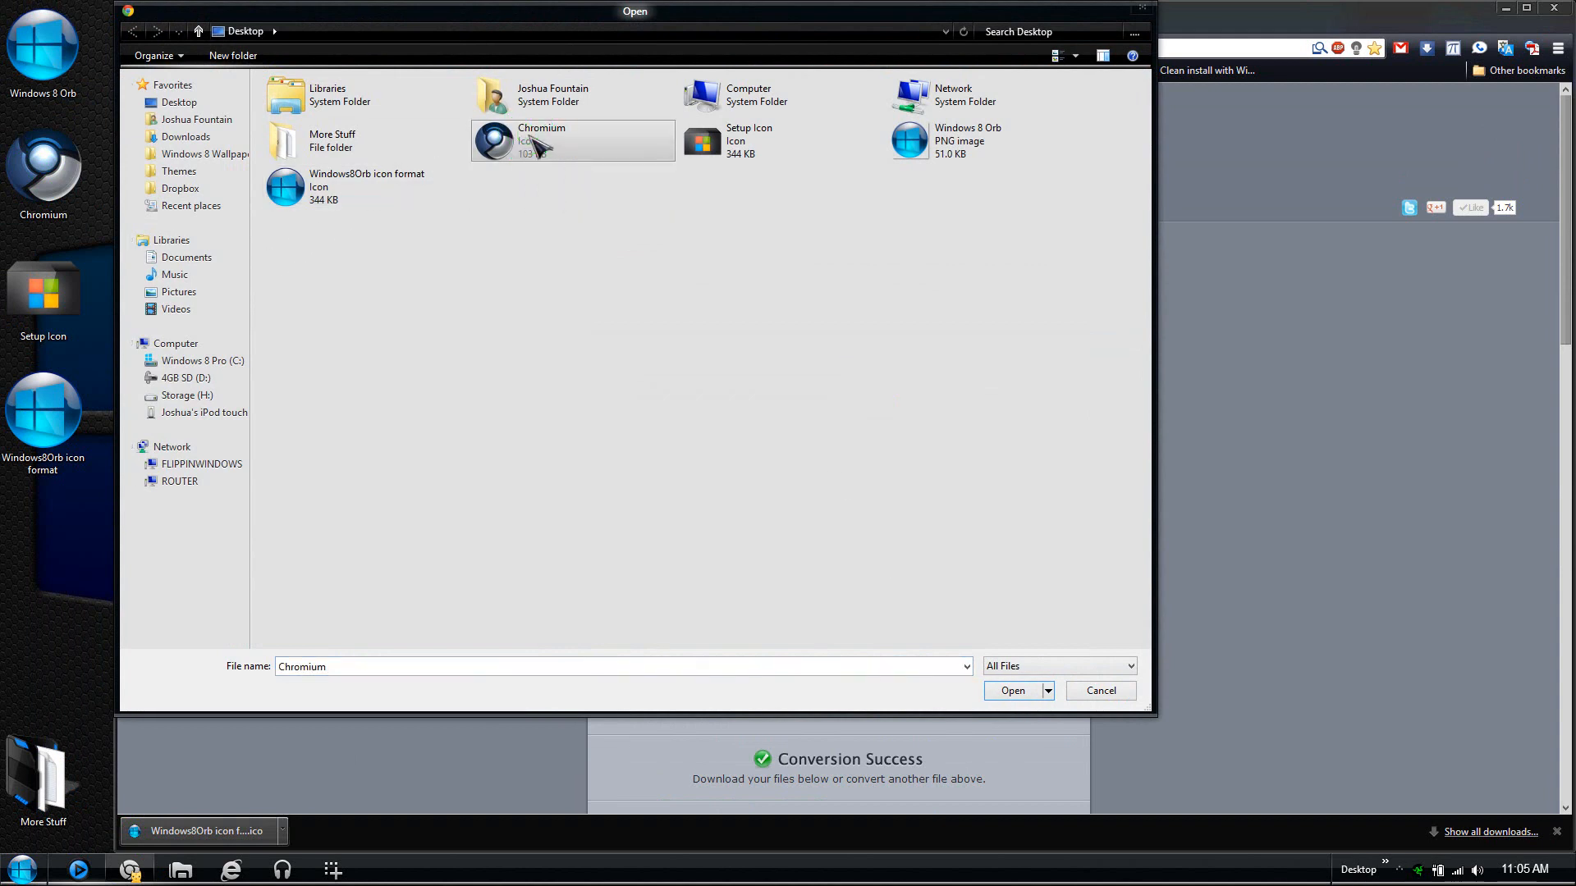
left_click(1013, 691)
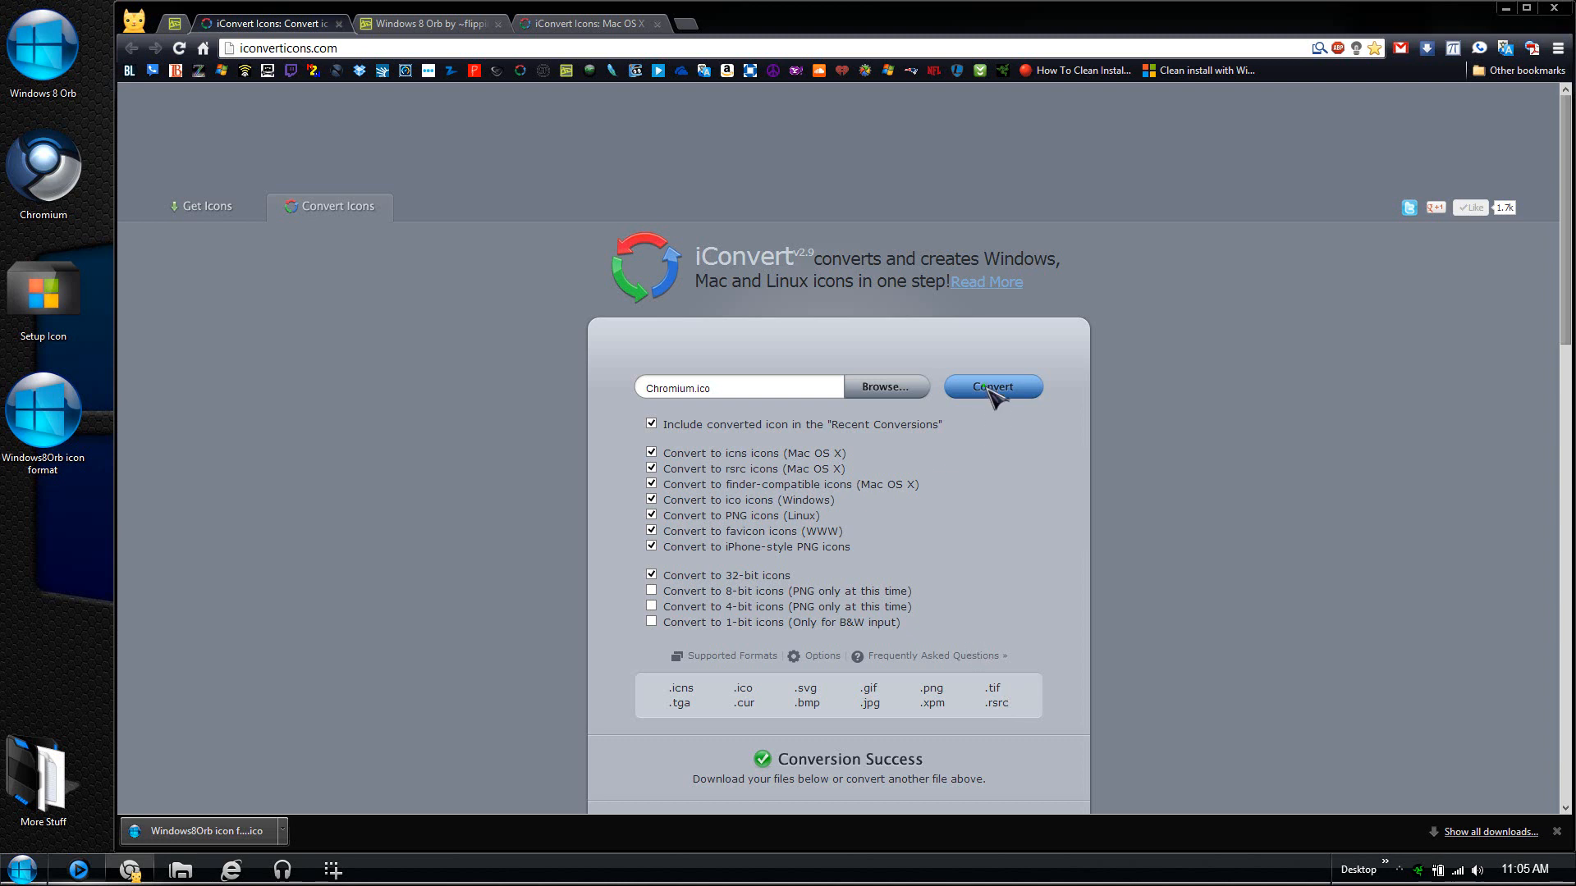
left_click(991, 387)
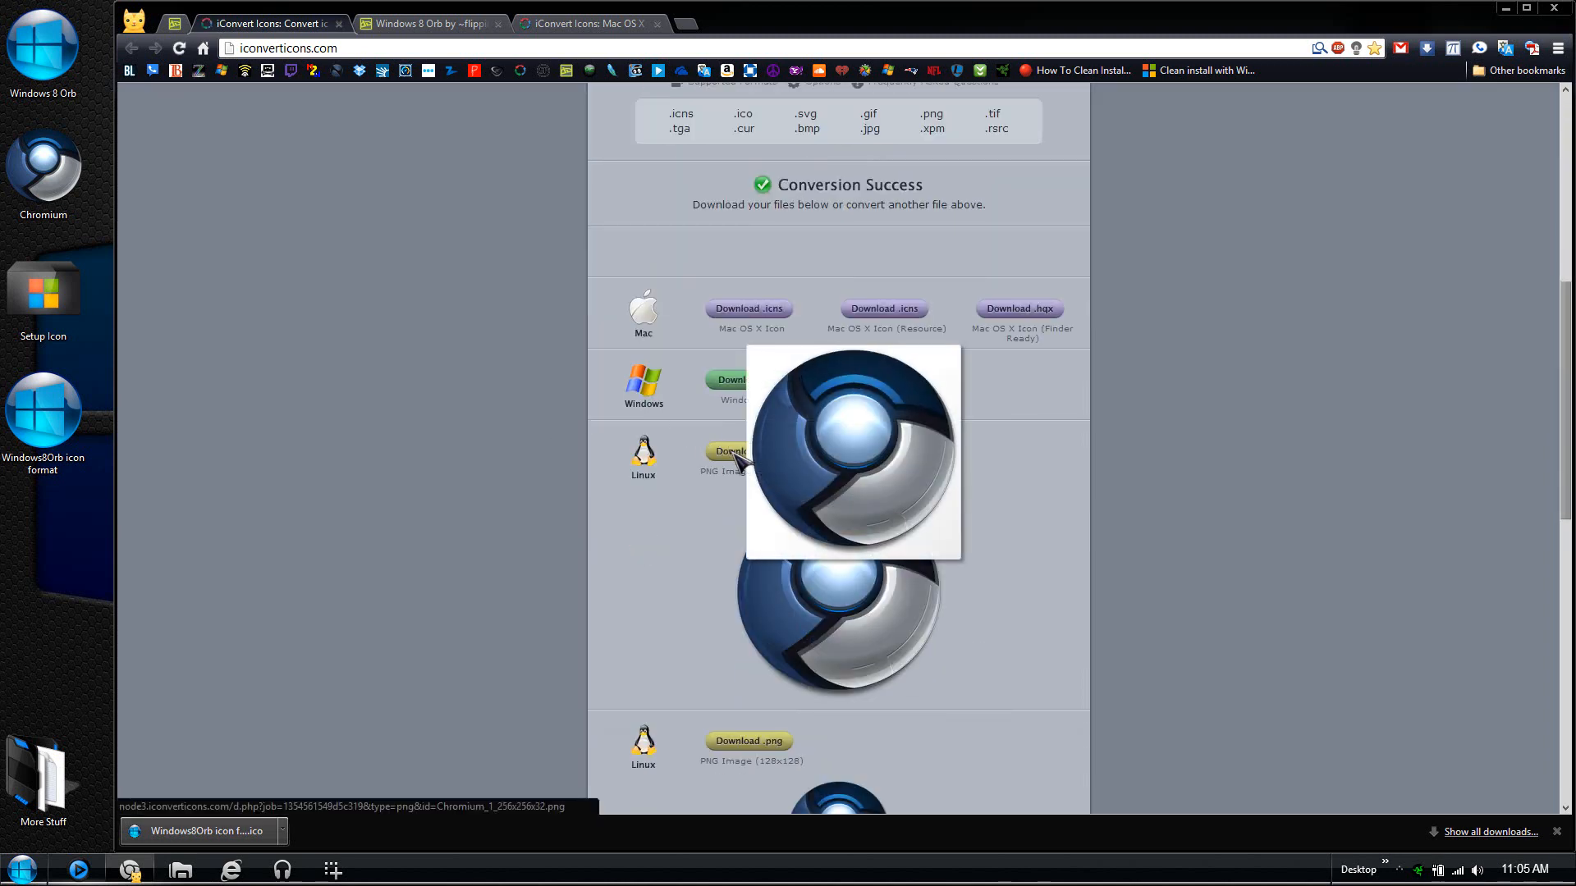
Download the 256×256 Chromium PNG and save it to the desktop
left_click(727, 450)
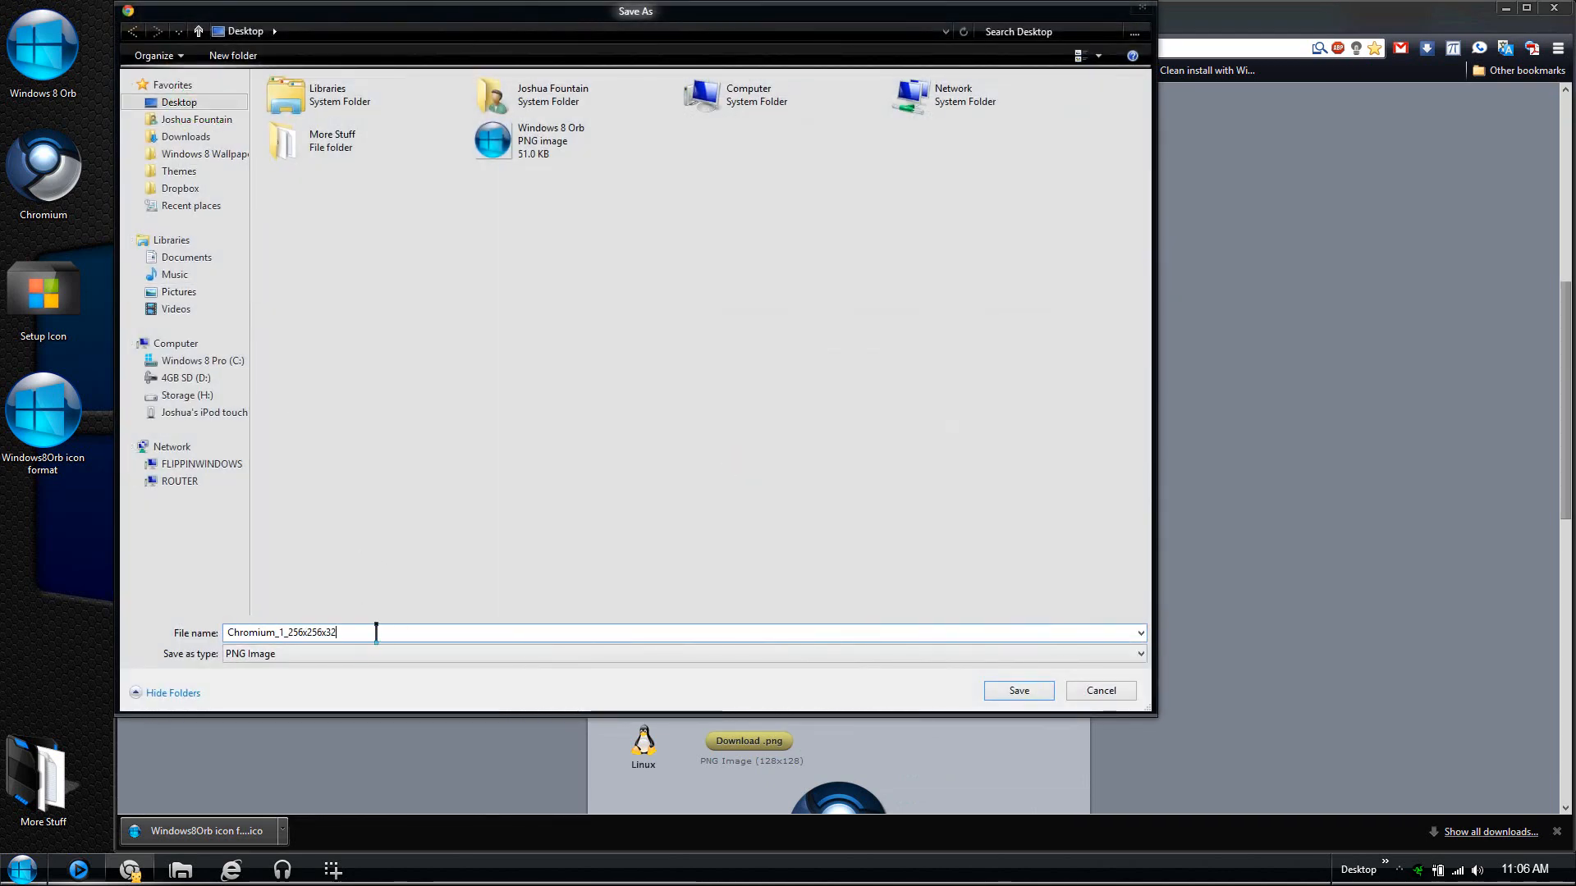
type("png")
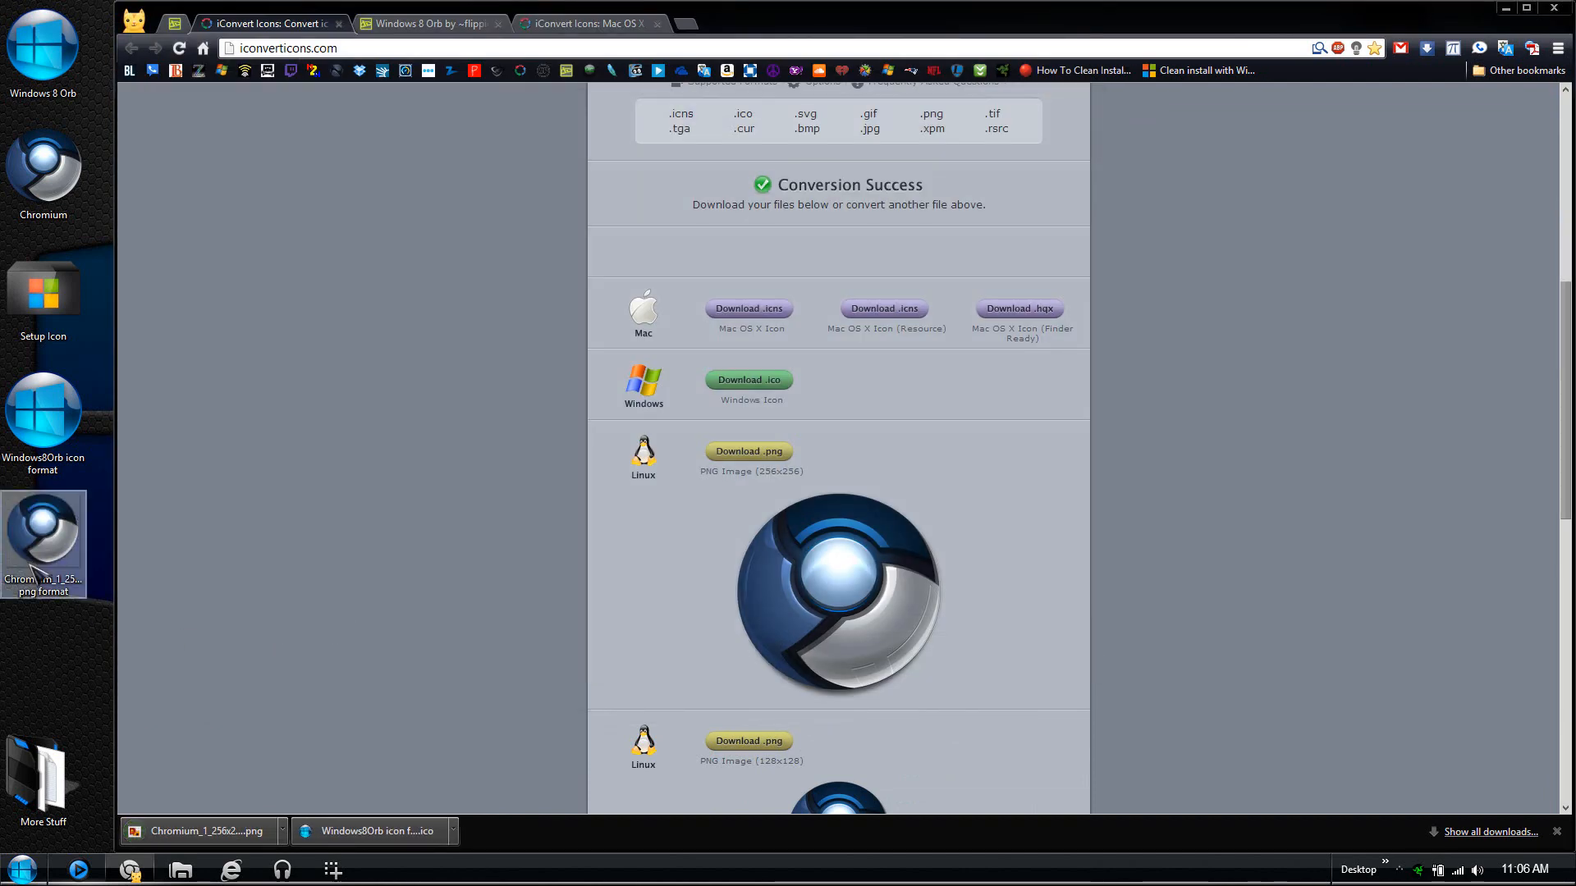
mouse_move(39, 527)
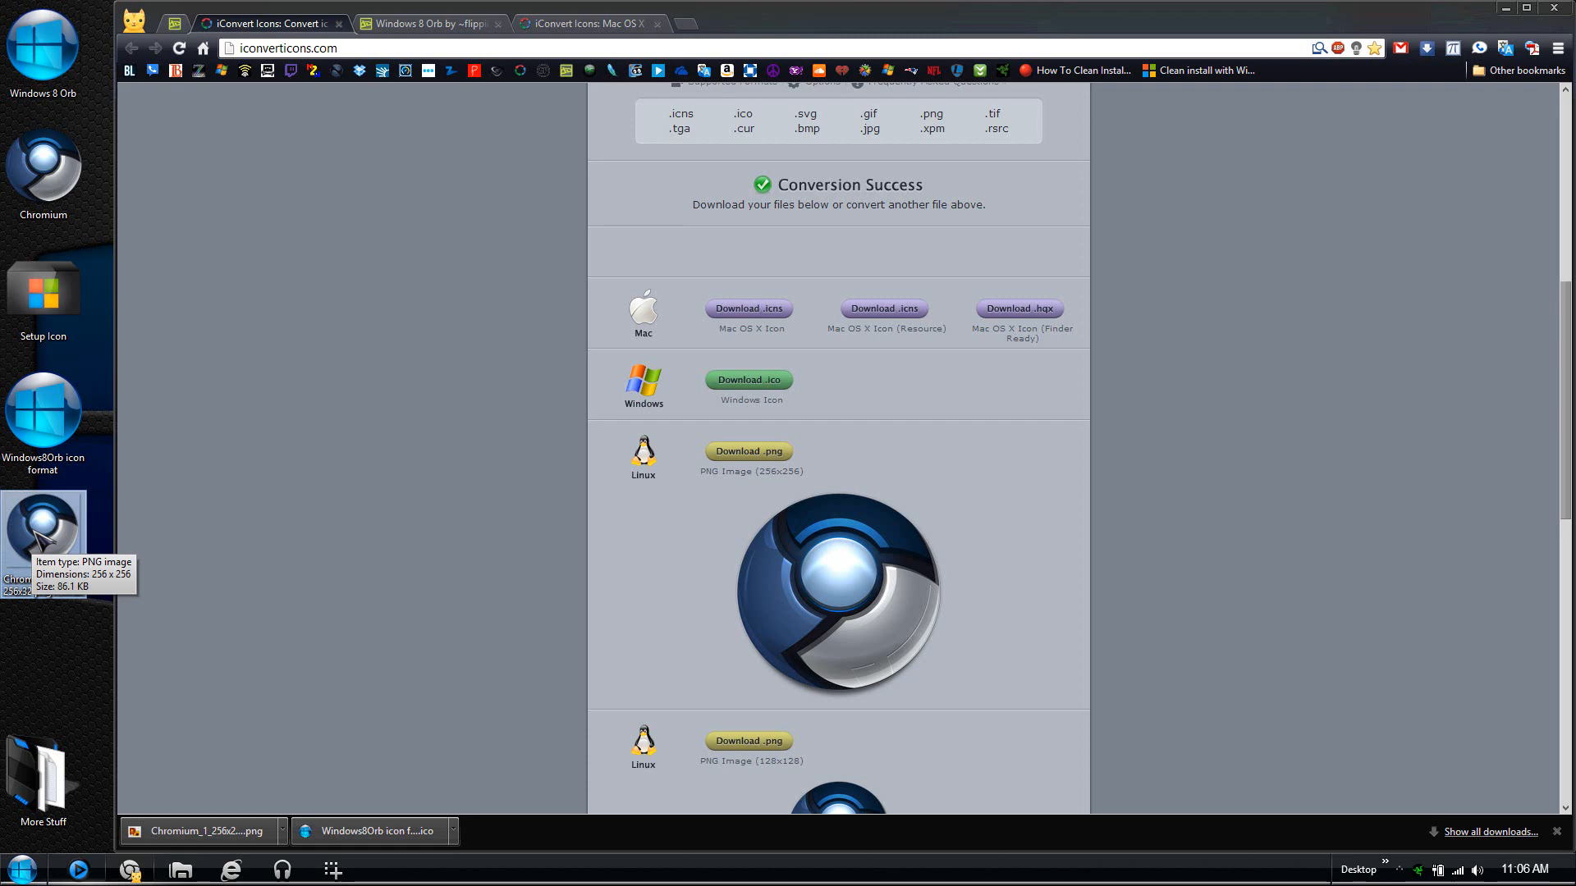
scroll("down", 3)
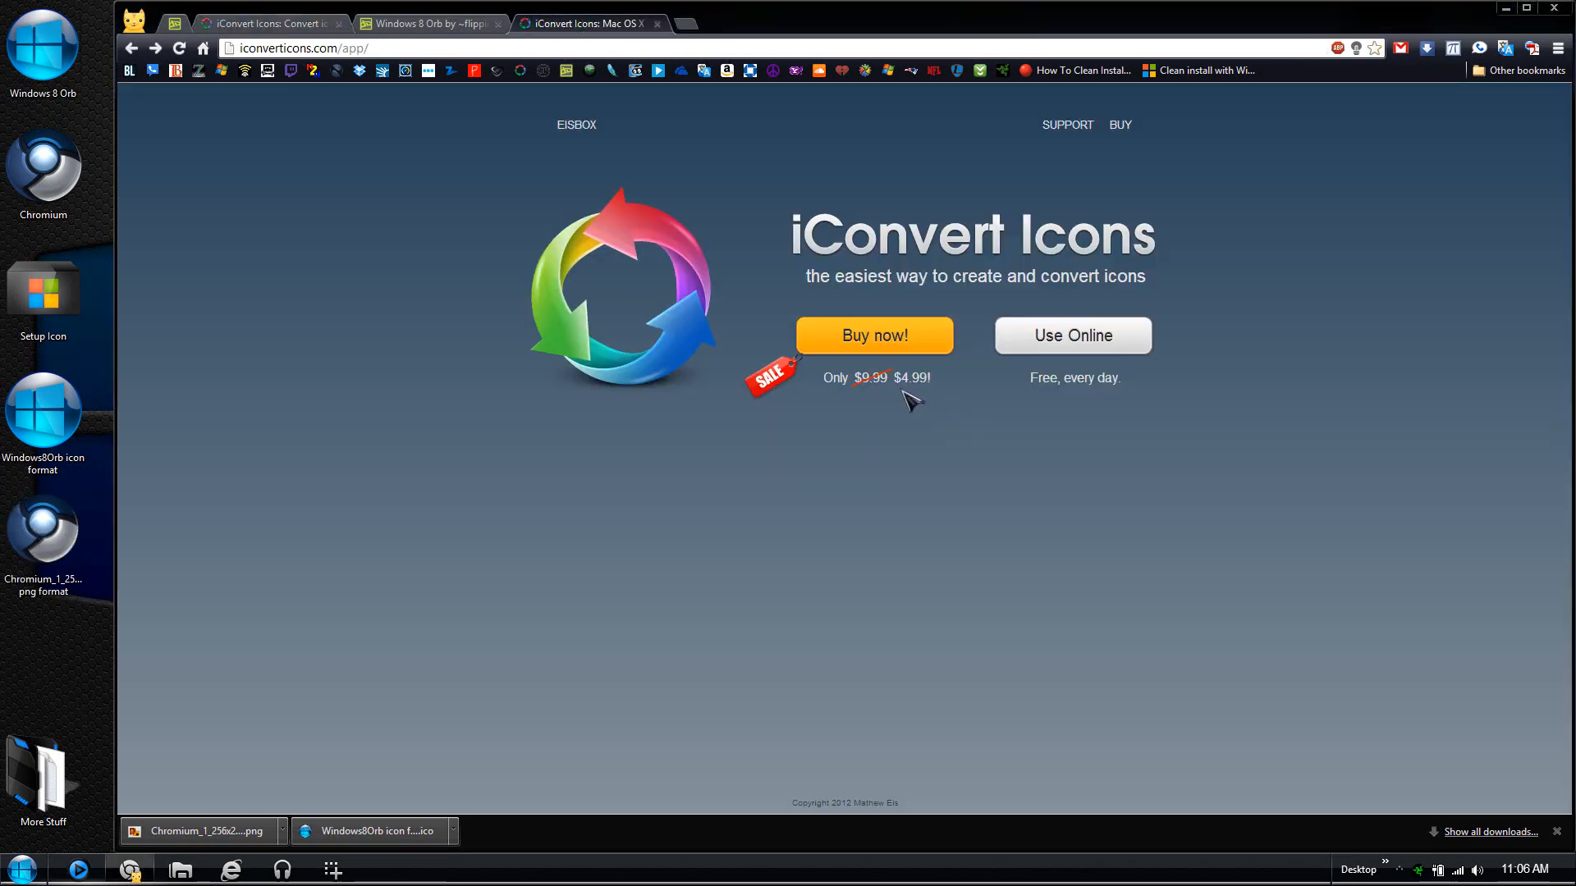
mouse_move(838, 322)
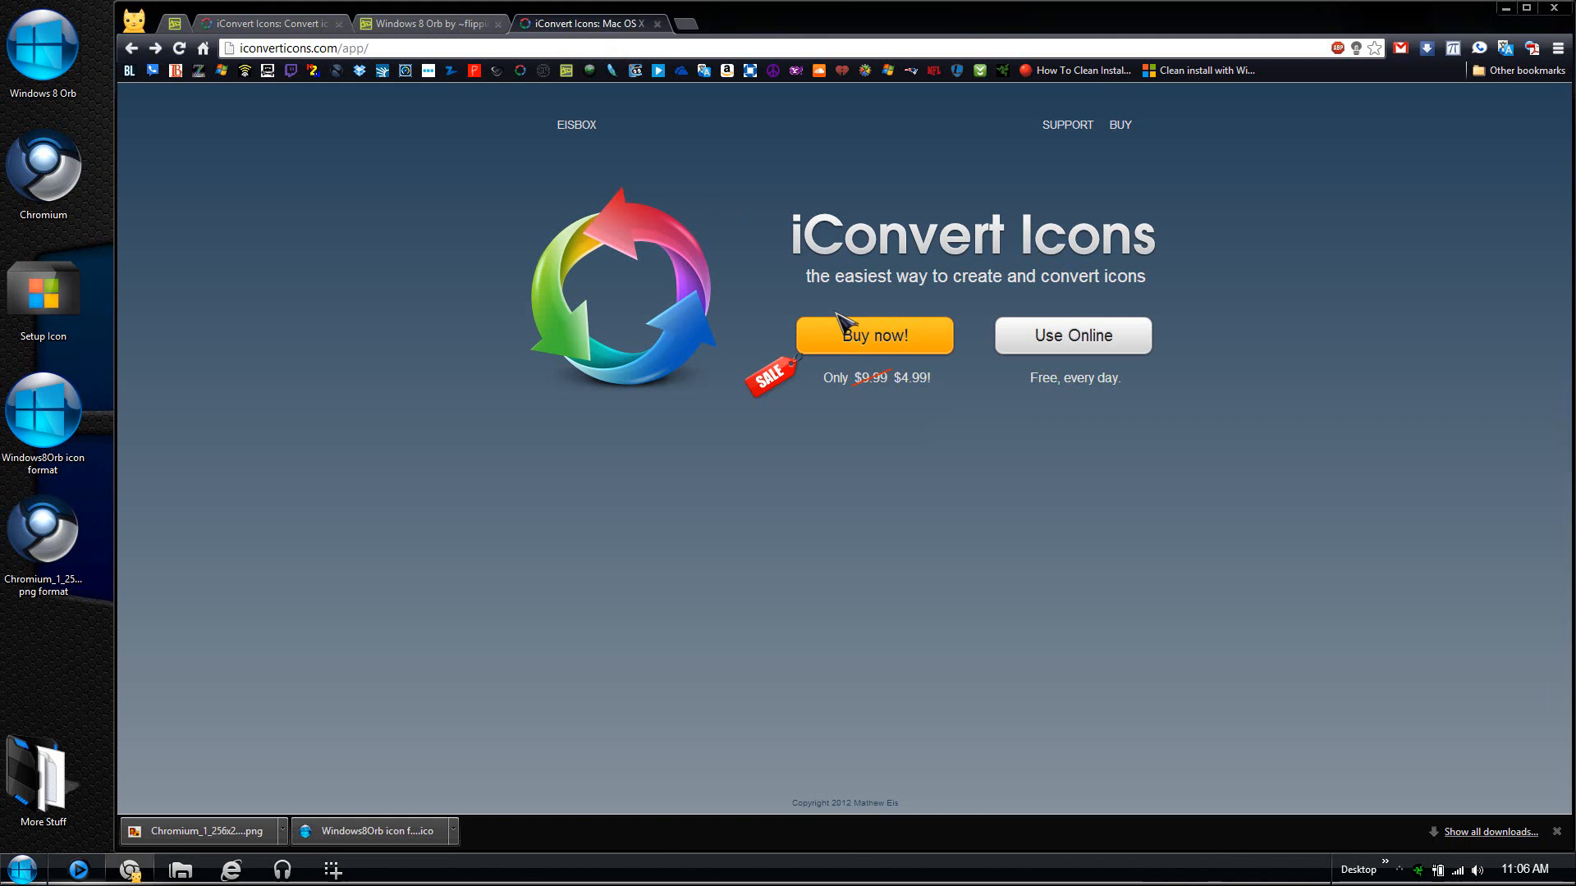
mouse_move(439, 350)
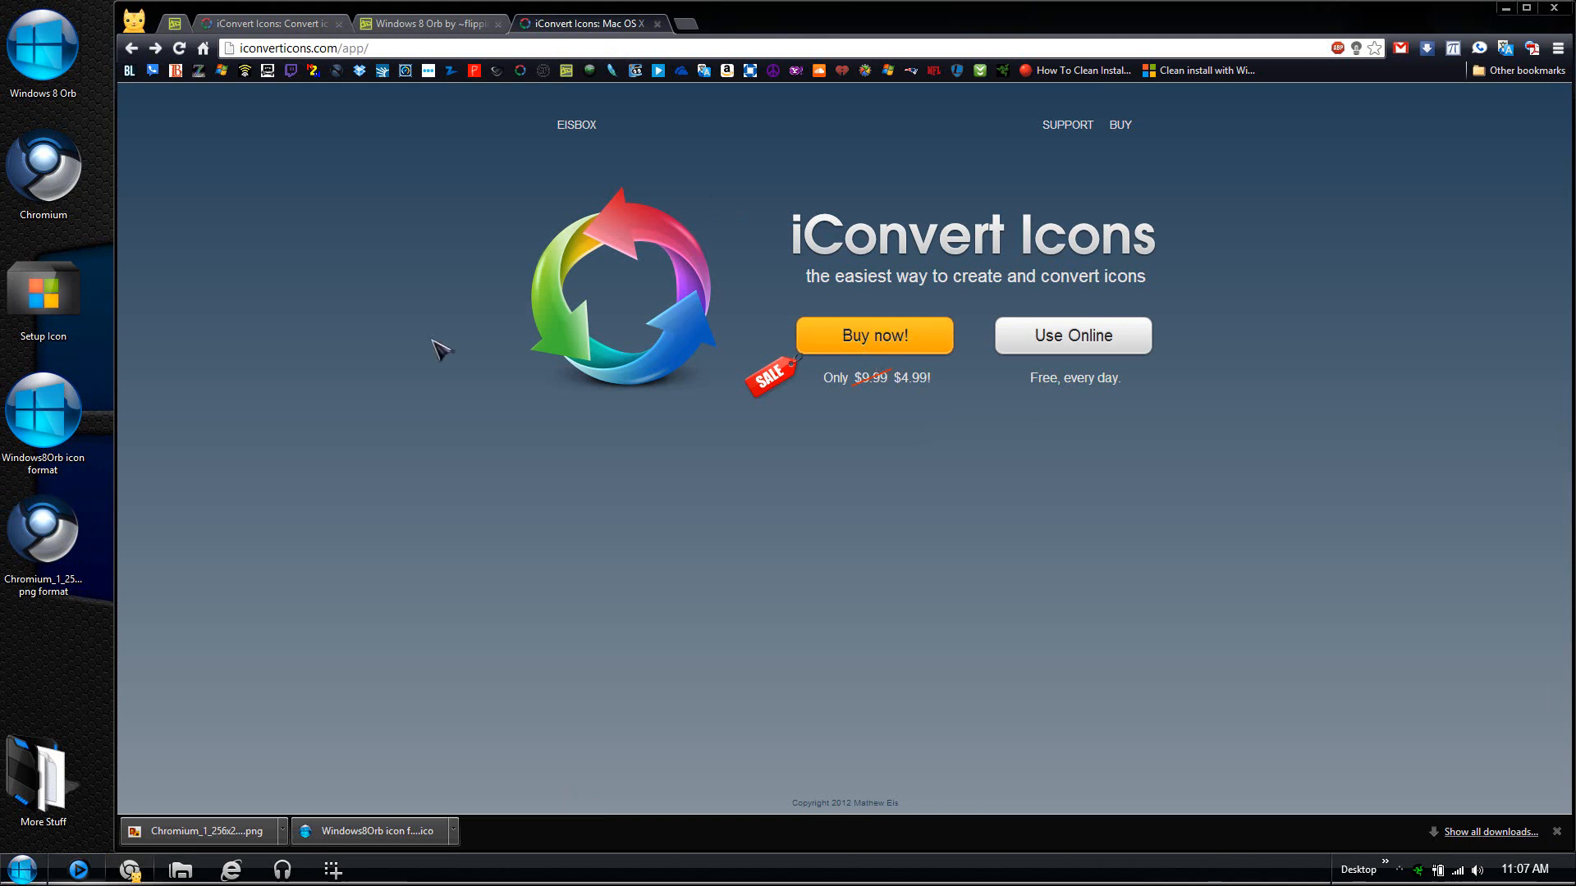
mouse_move(543, 333)
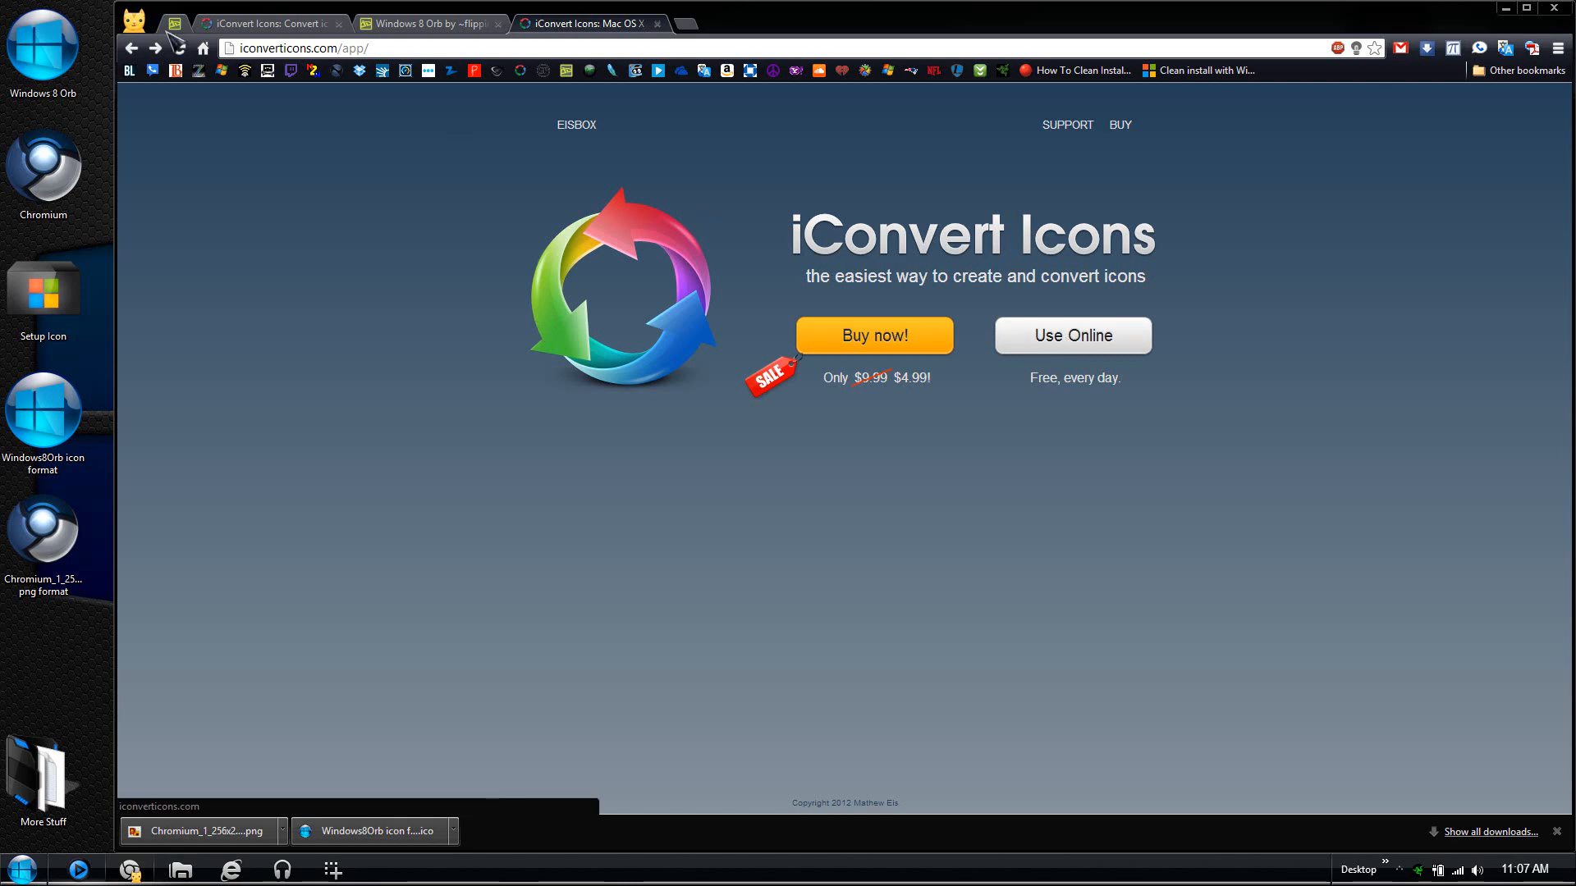
Return to the converter tab and bring the Chromium download buttons into view
left_click(1071, 335)
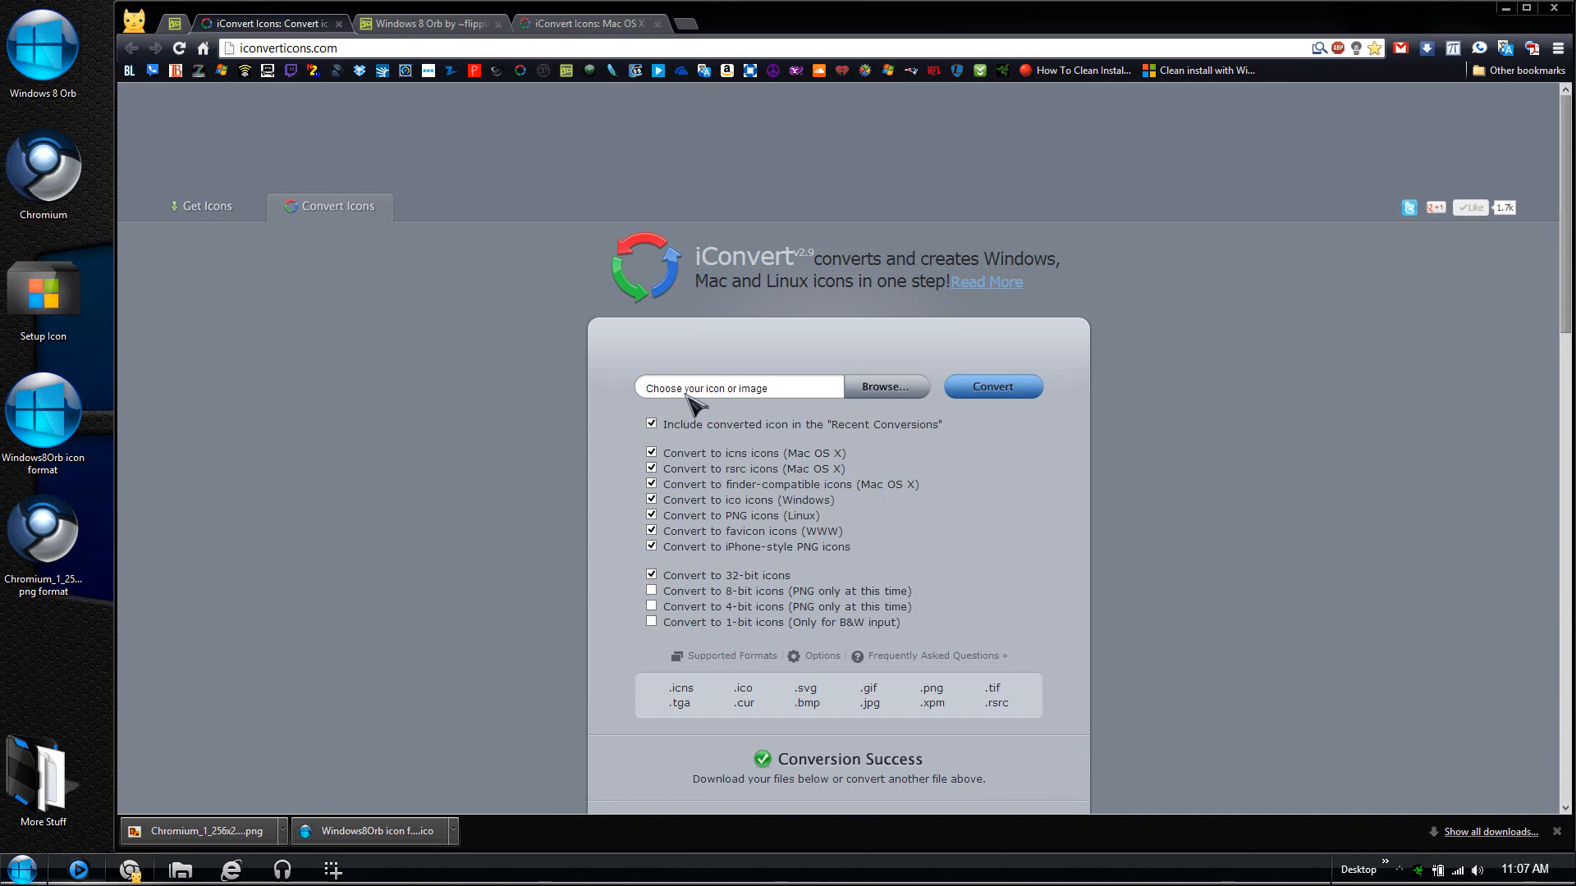
scroll("down", 3)
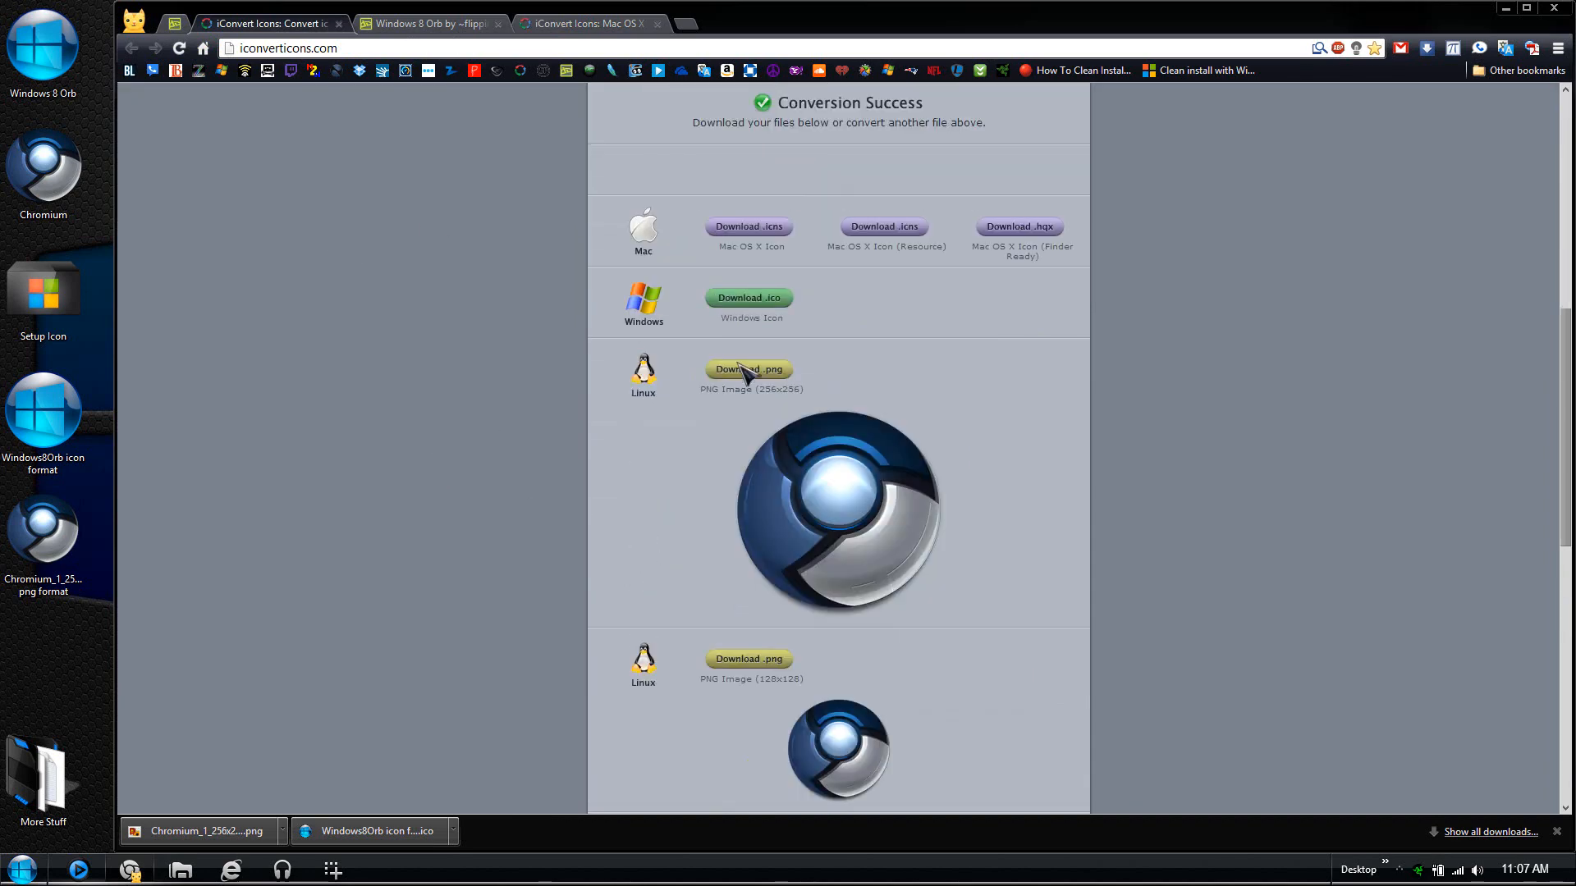
mouse_move(749, 227)
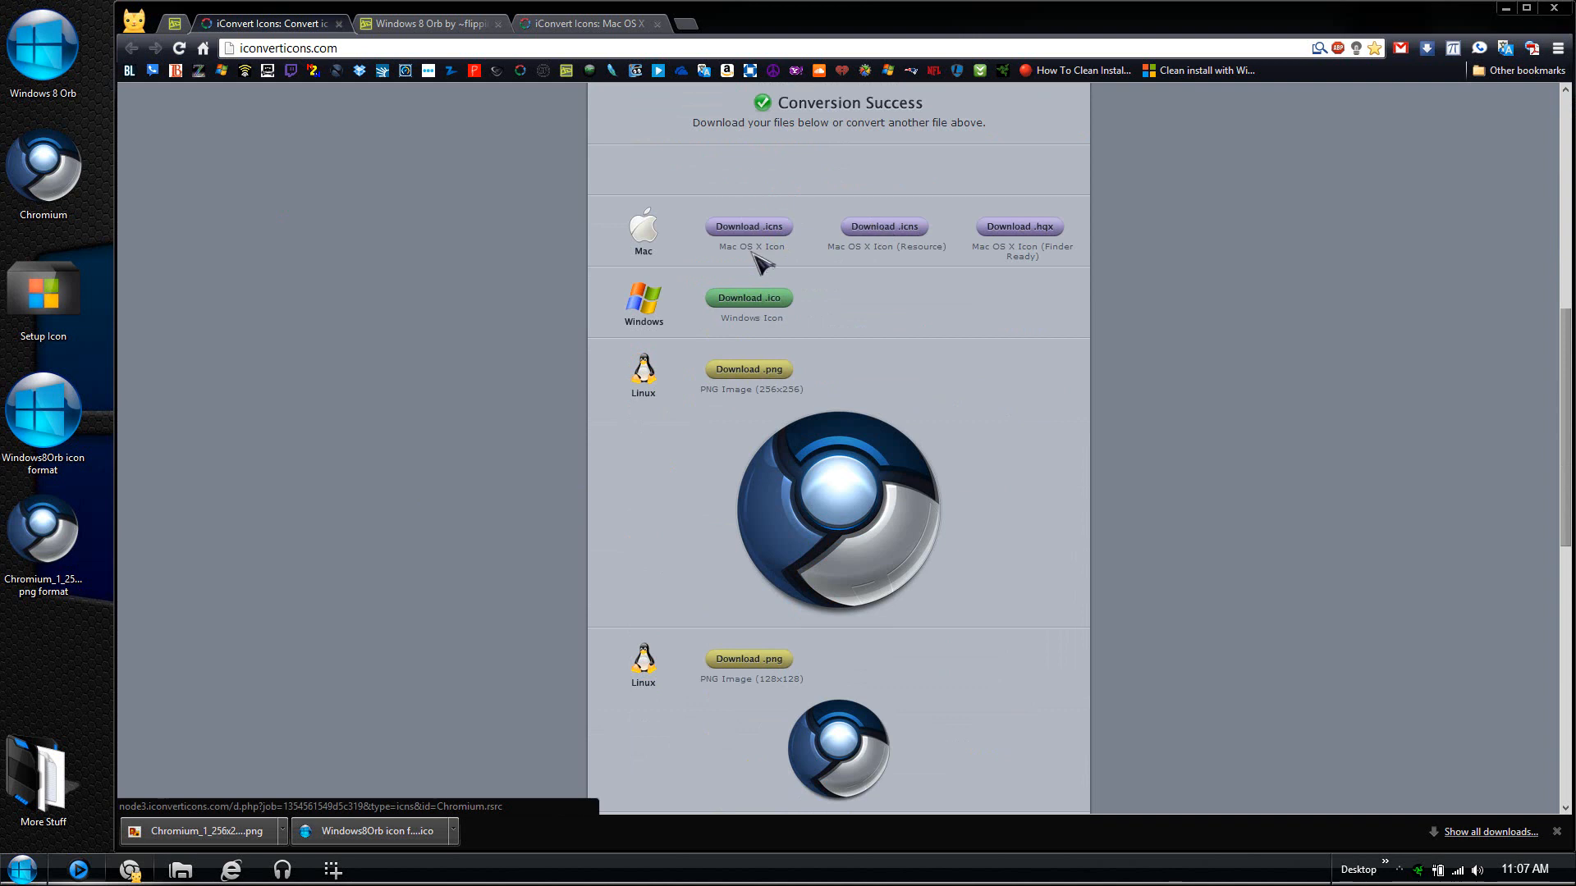
mouse_move(416, 320)
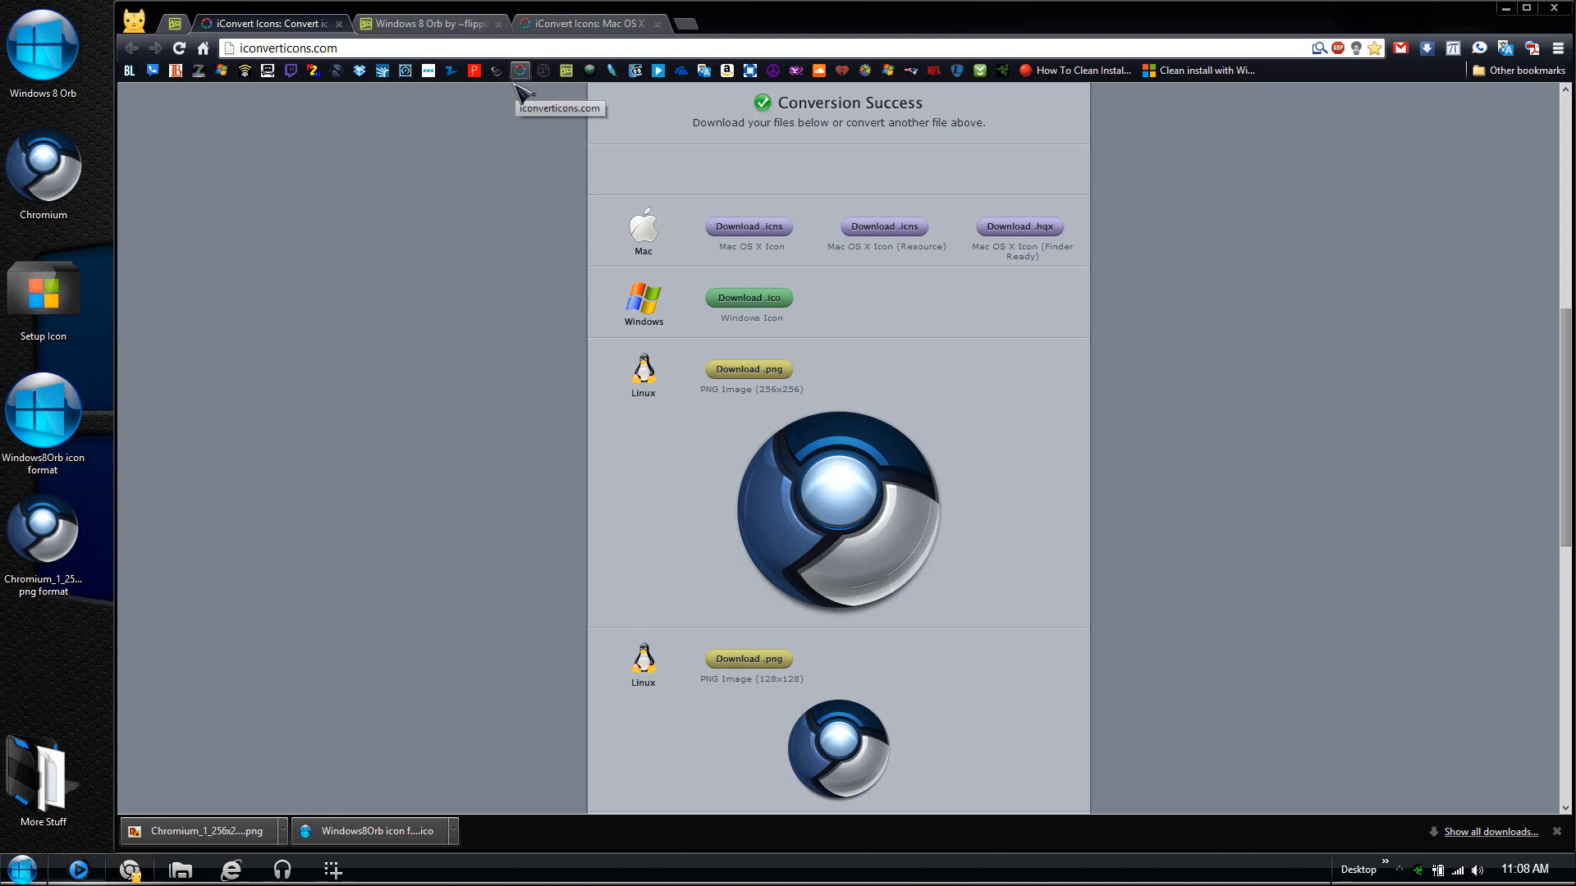
mouse_move(522, 93)
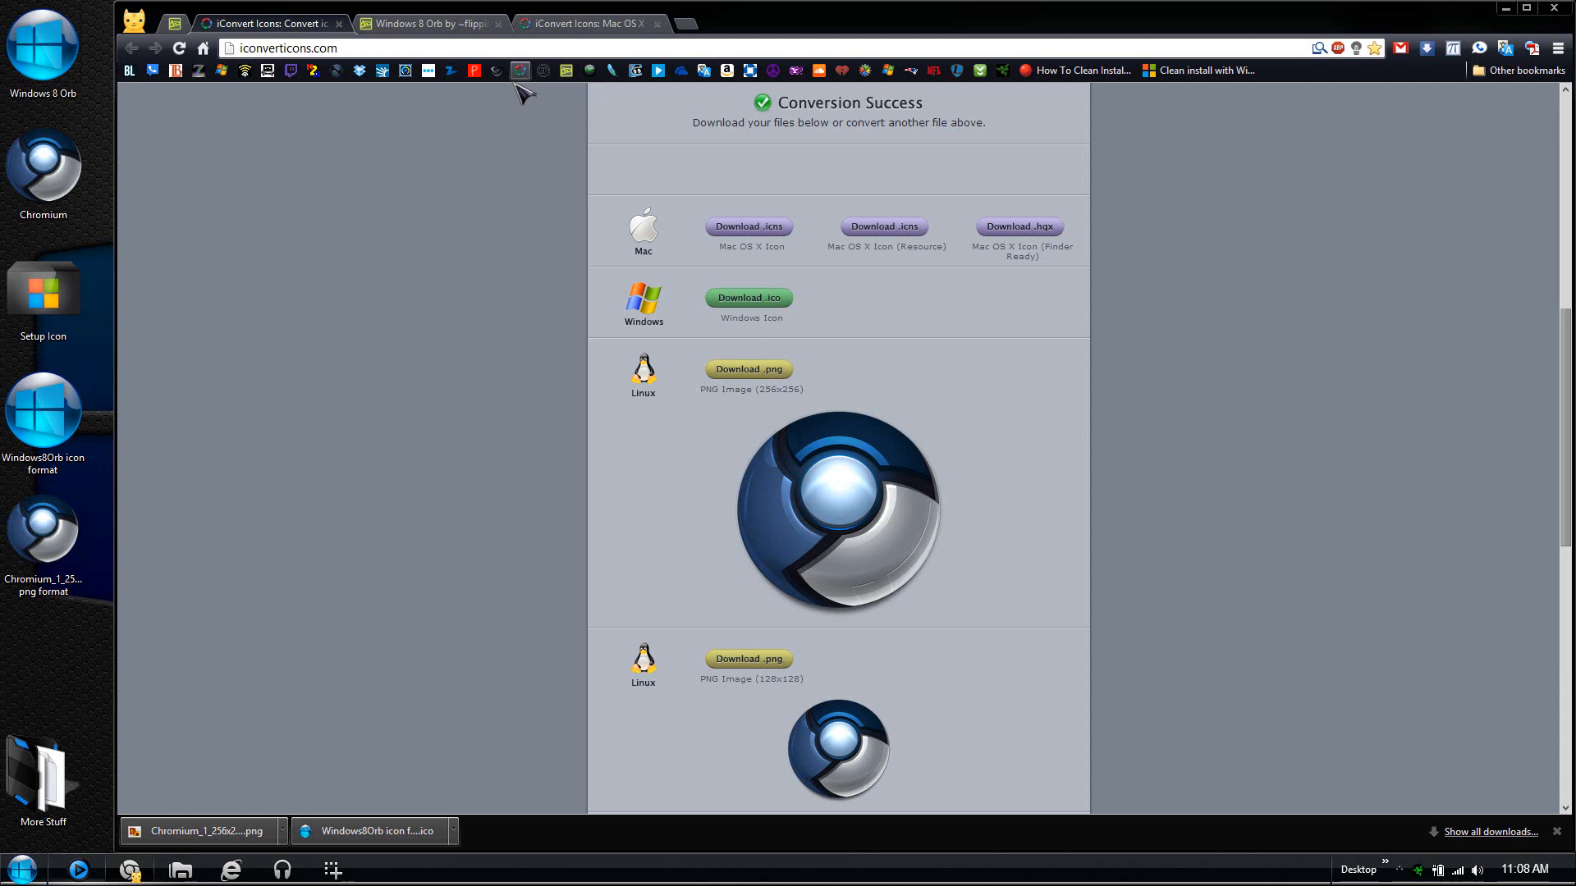